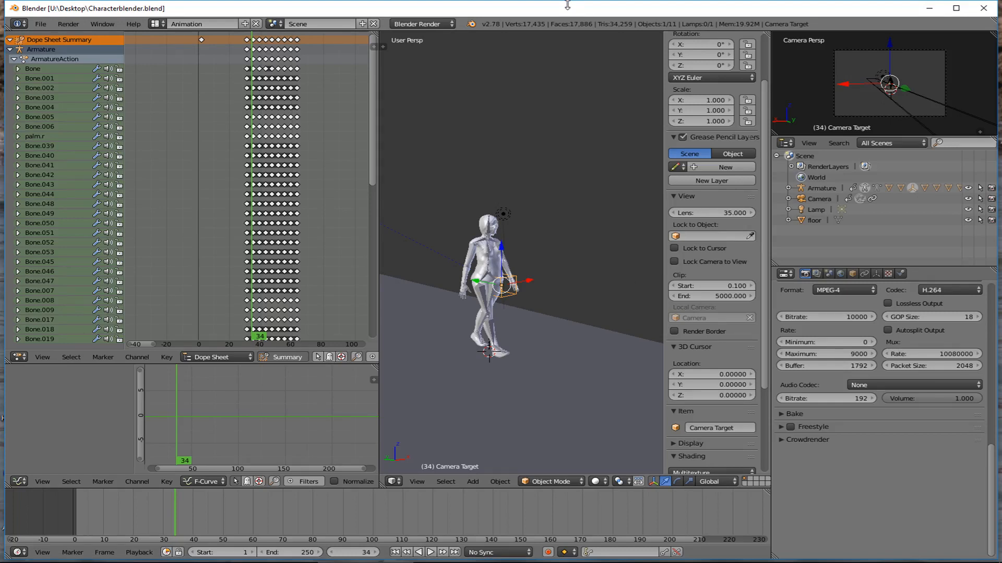
pyautogui.moveTo(441, 257)
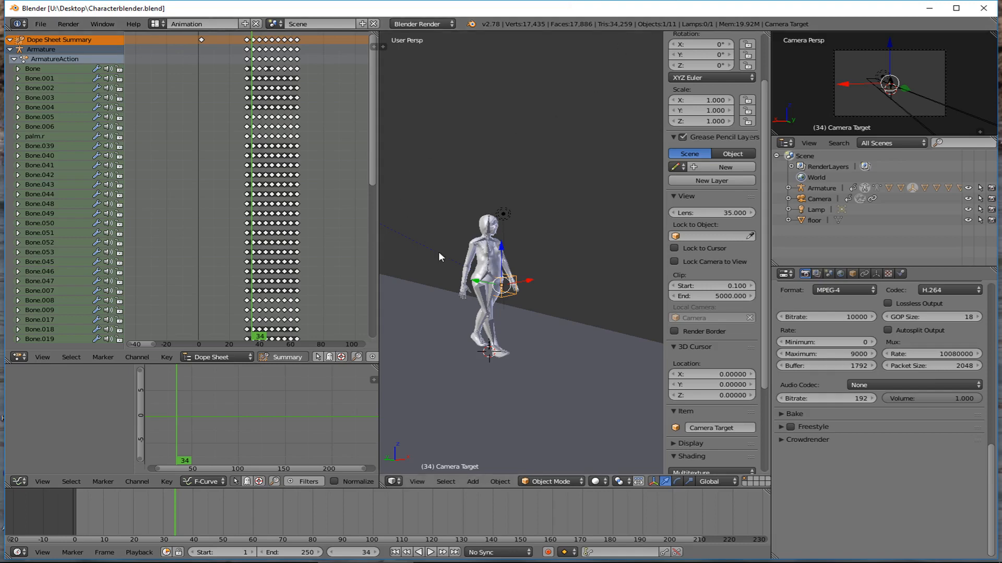
pyautogui.moveTo(471, 295)
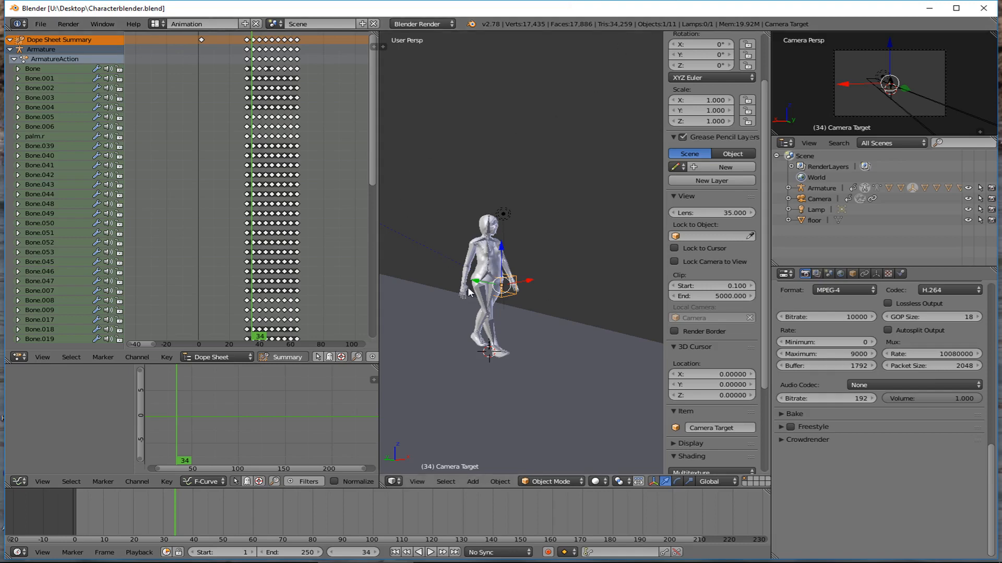
pyautogui.moveTo(484, 302)
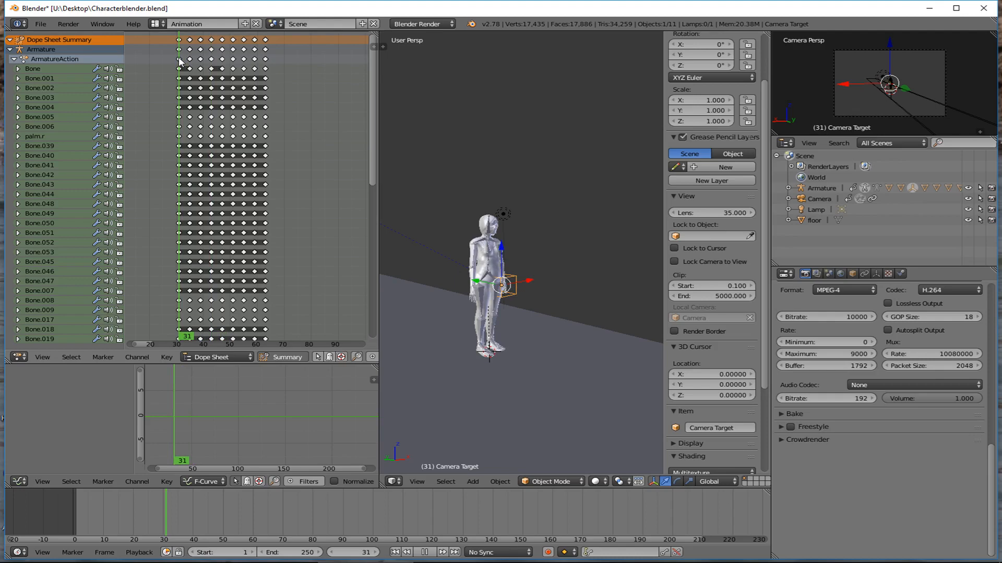
# Step: Jump to frame 35 and fold away ArmatureAction's bone channels so the camera's LocRotScale channel shows
pyautogui.click(192, 63)
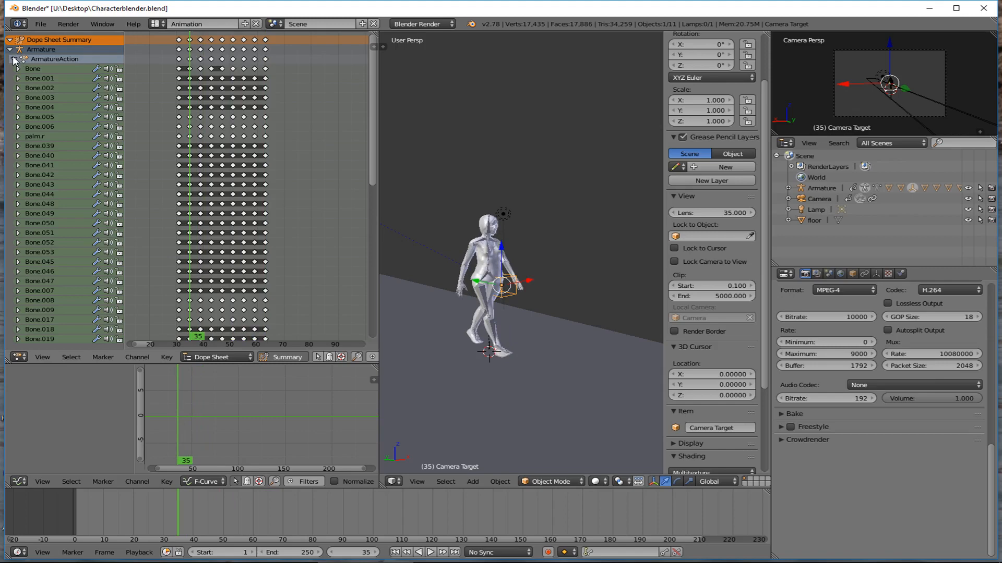
pyautogui.scroll(-3)
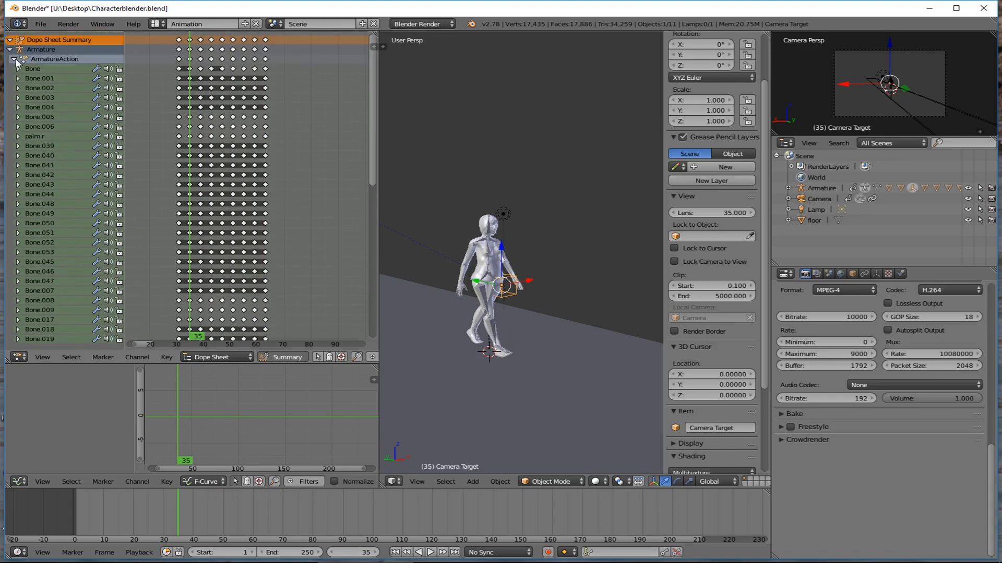
pyautogui.click(14, 59)
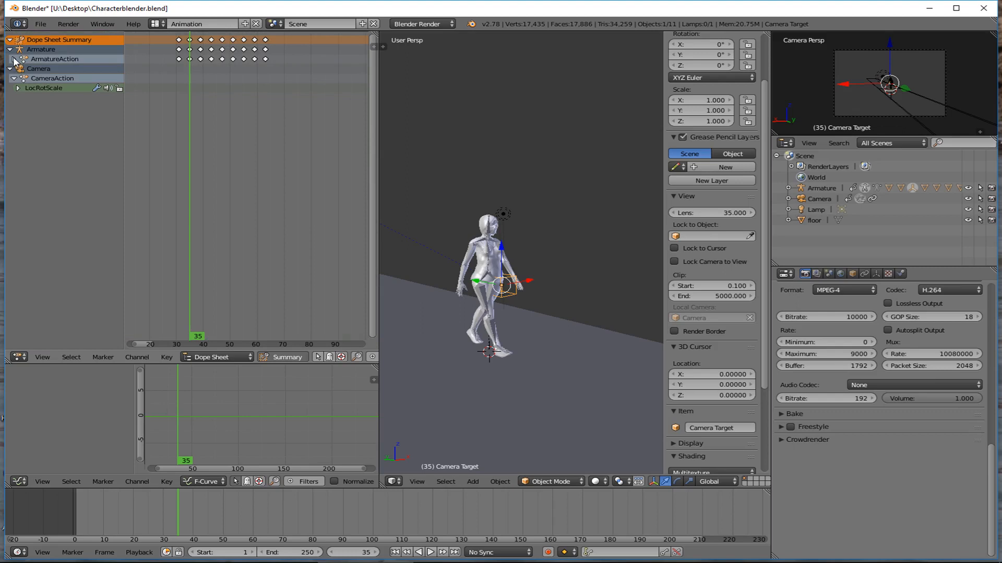
pyautogui.click(12, 59)
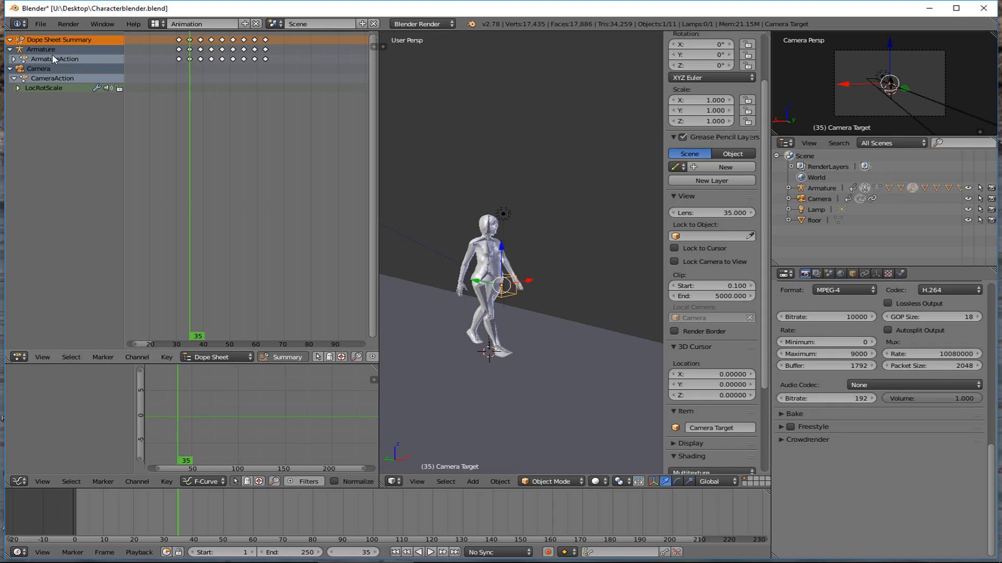
pyautogui.moveTo(51, 56)
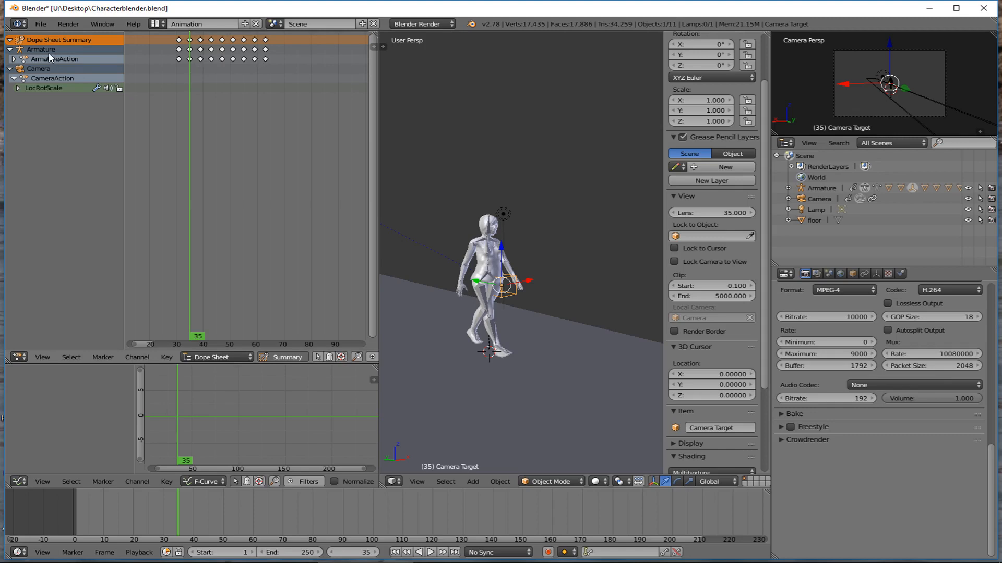
pyautogui.moveTo(250, 62)
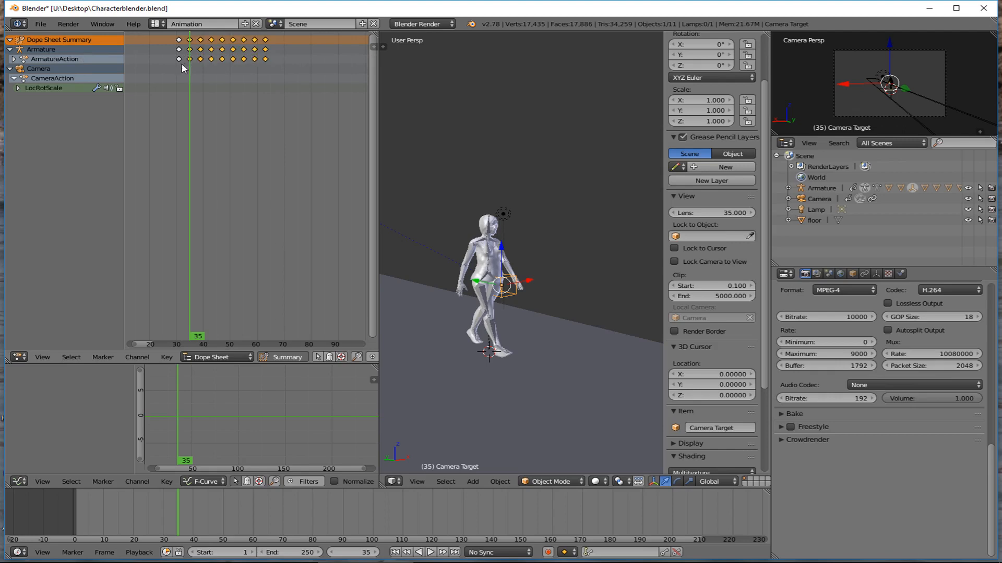
pyautogui.moveTo(175, 67)
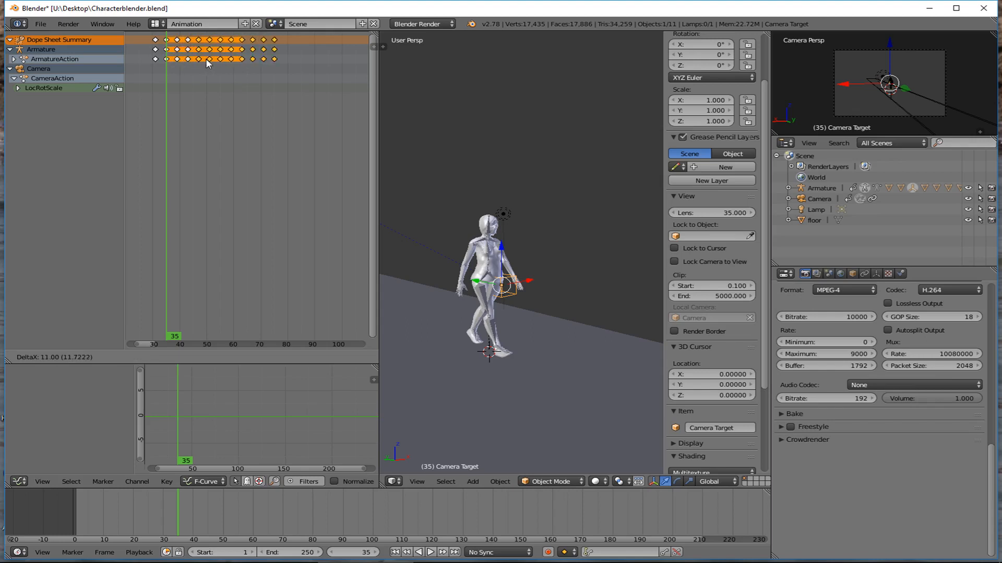
# Step: Duplicate the walk-cycle keyframes twice, placing the copies later so the walk reaches about frame 130
pyautogui.moveTo(208, 63); pyautogui.dragTo(255, 63)
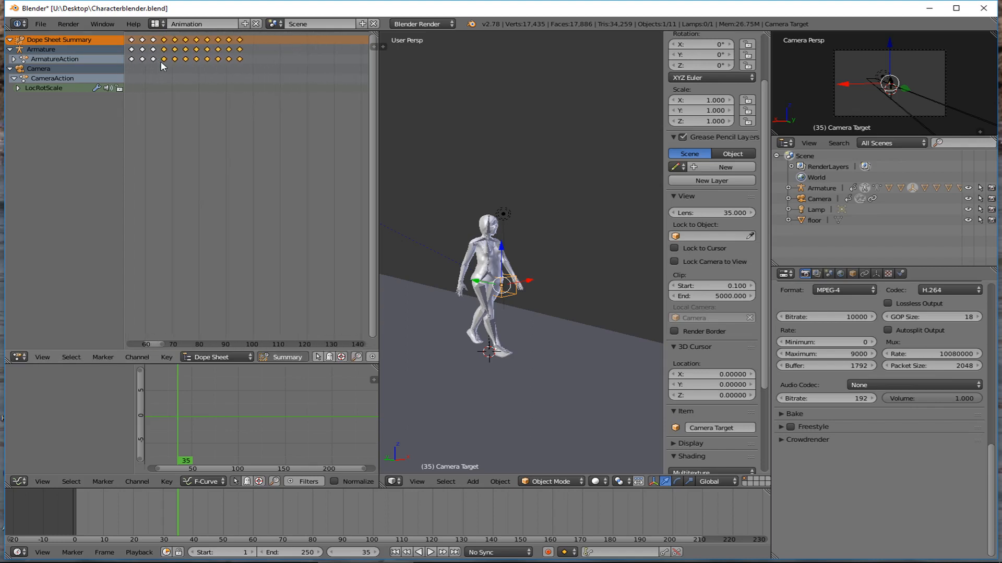
pyautogui.moveTo(162, 59); pyautogui.dragTo(248, 58)
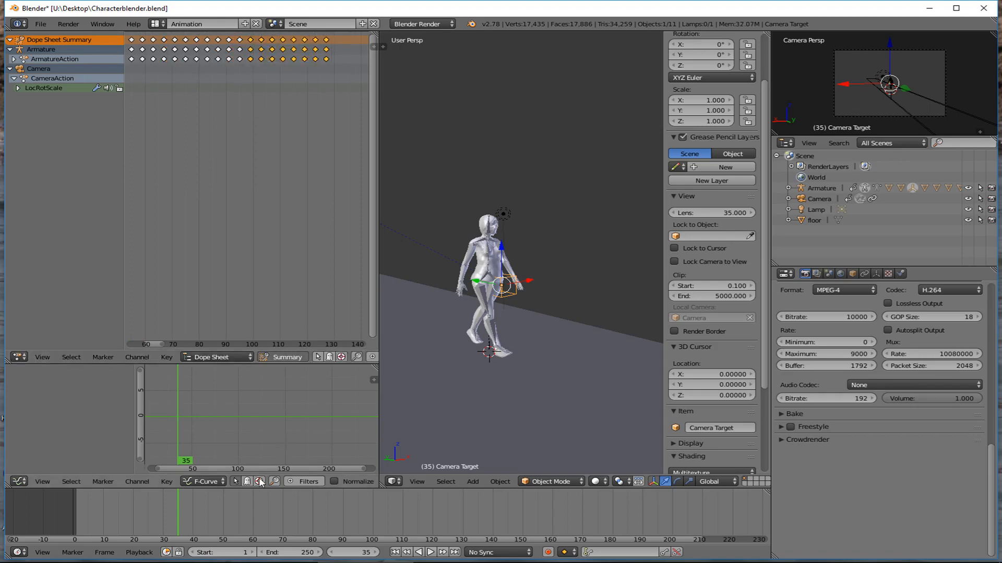
pyautogui.moveTo(259, 482)
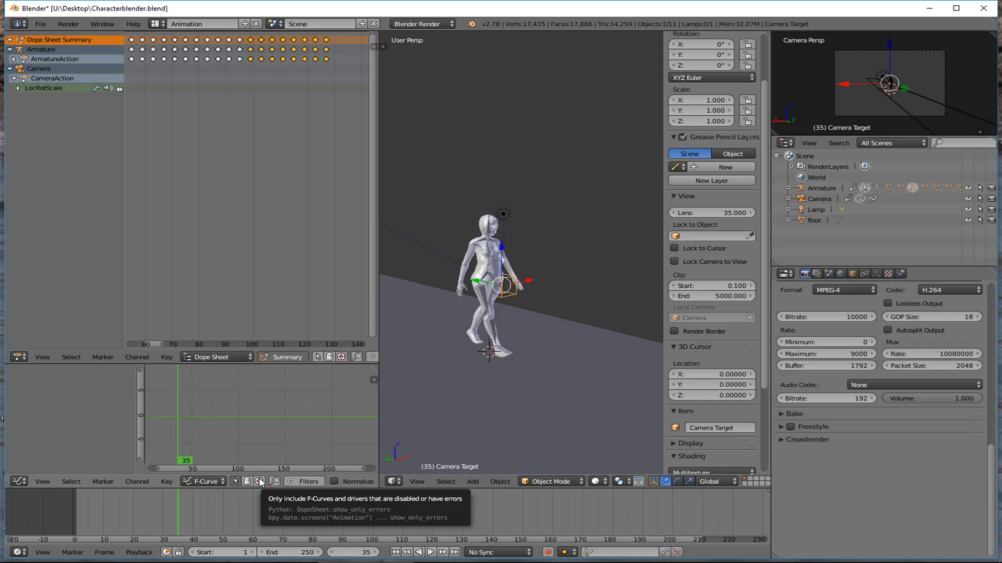
pyautogui.moveTo(427, 248)
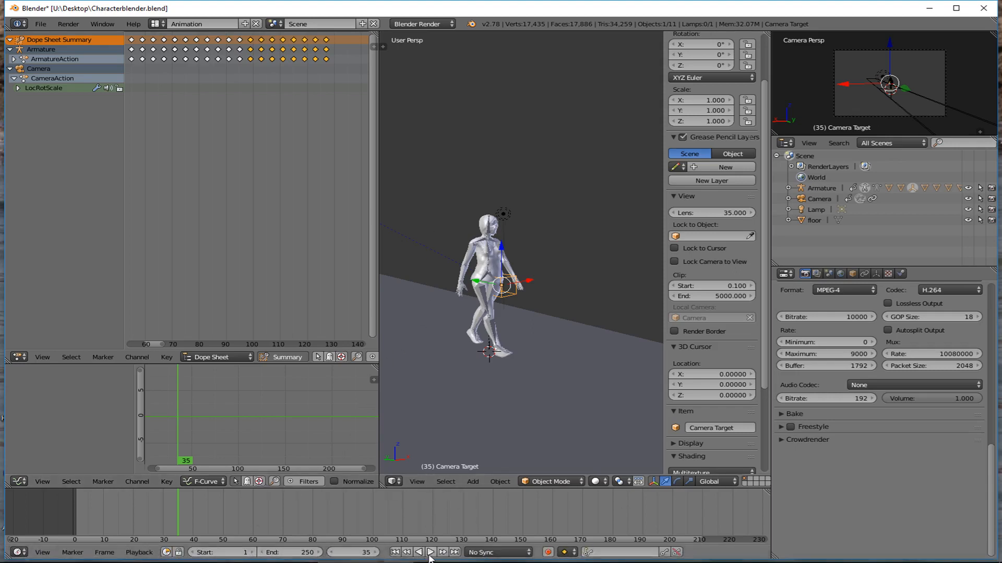
# Step: Play the lengthened walk animation, then pause it around frame 149
pyautogui.click(430, 551)
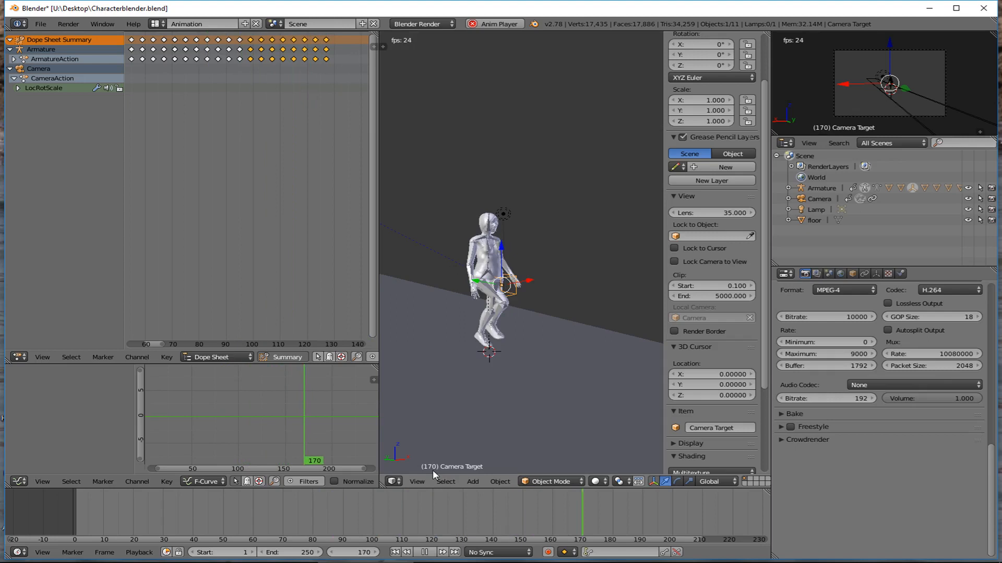
pyautogui.click(433, 552)
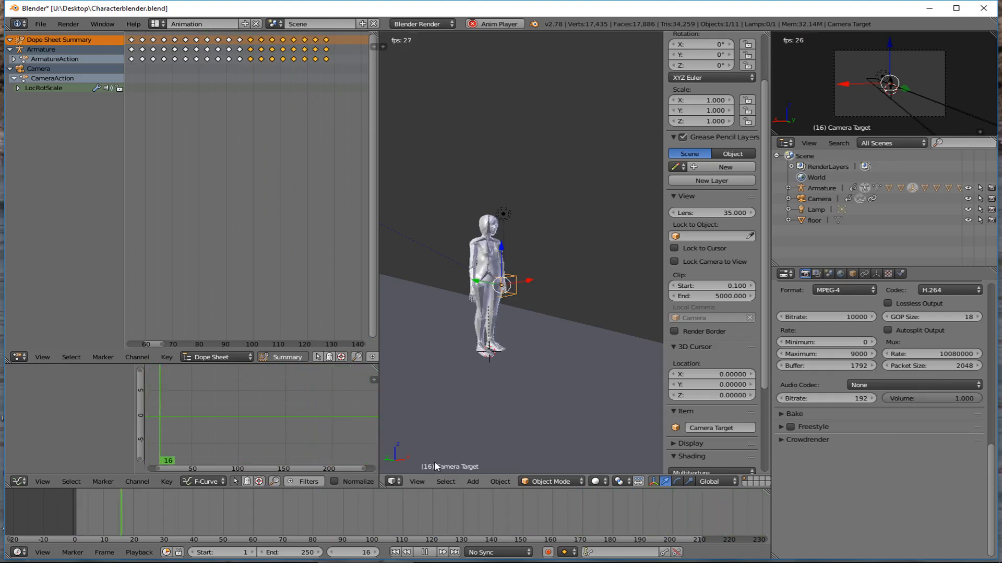
pyautogui.click(434, 551)
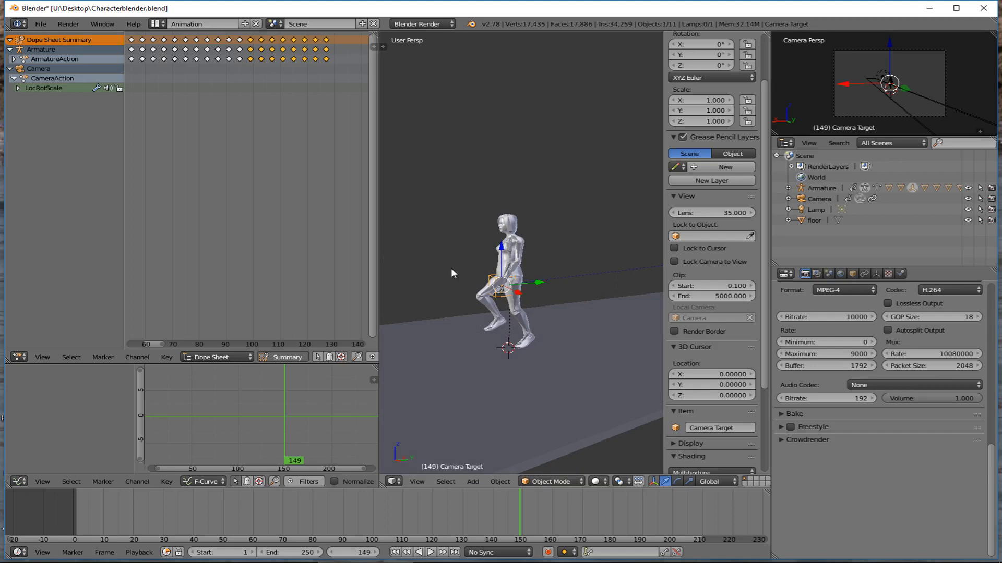
pyautogui.moveTo(503, 277)
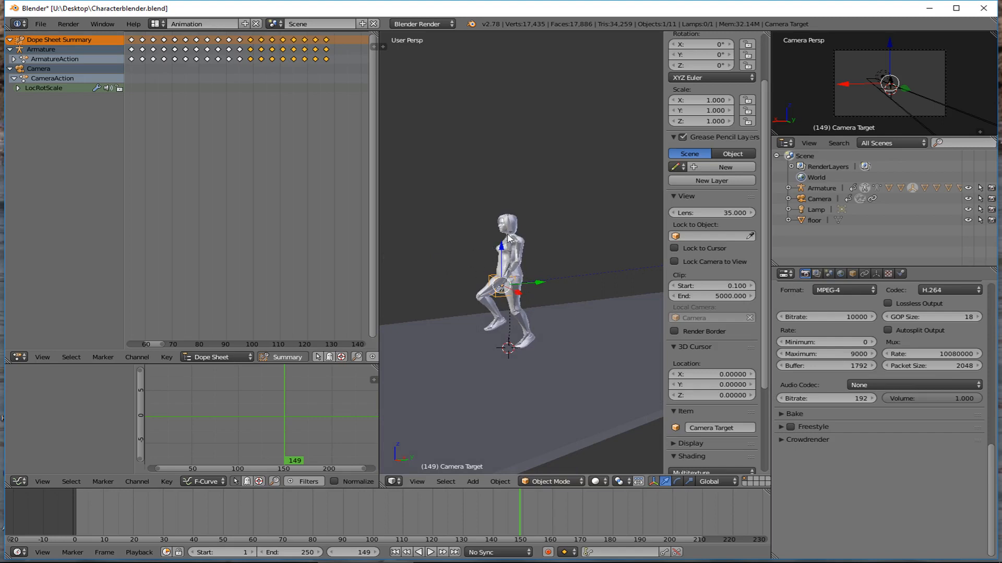
pyautogui.moveTo(574, 176)
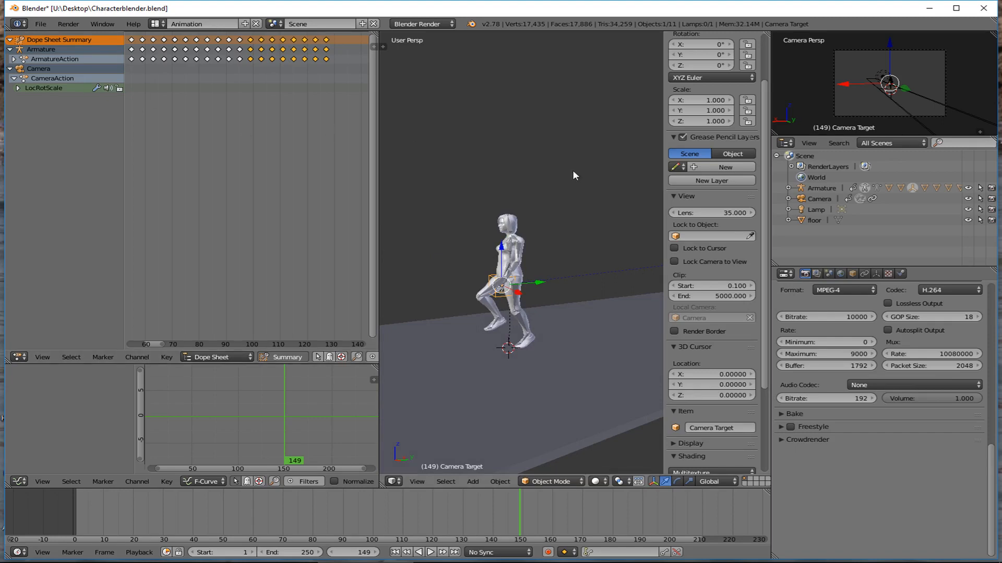
pyautogui.click(787, 188)
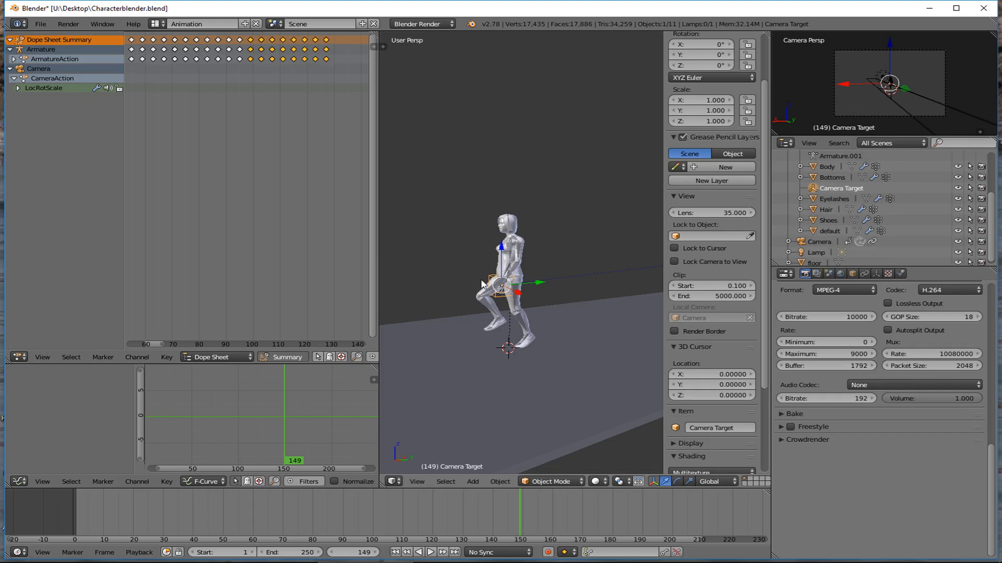
pyautogui.moveTo(520, 291)
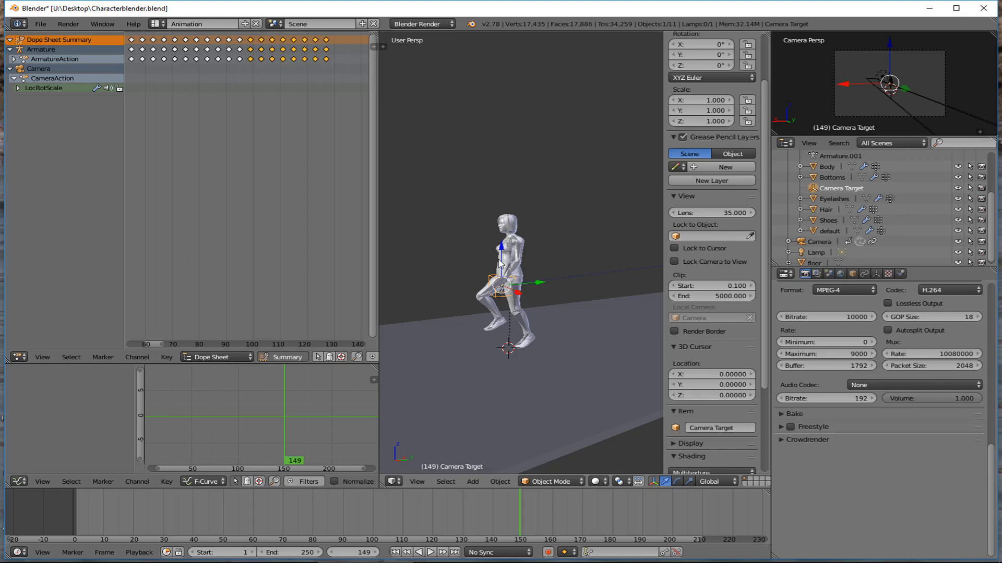
pyautogui.moveTo(511, 221)
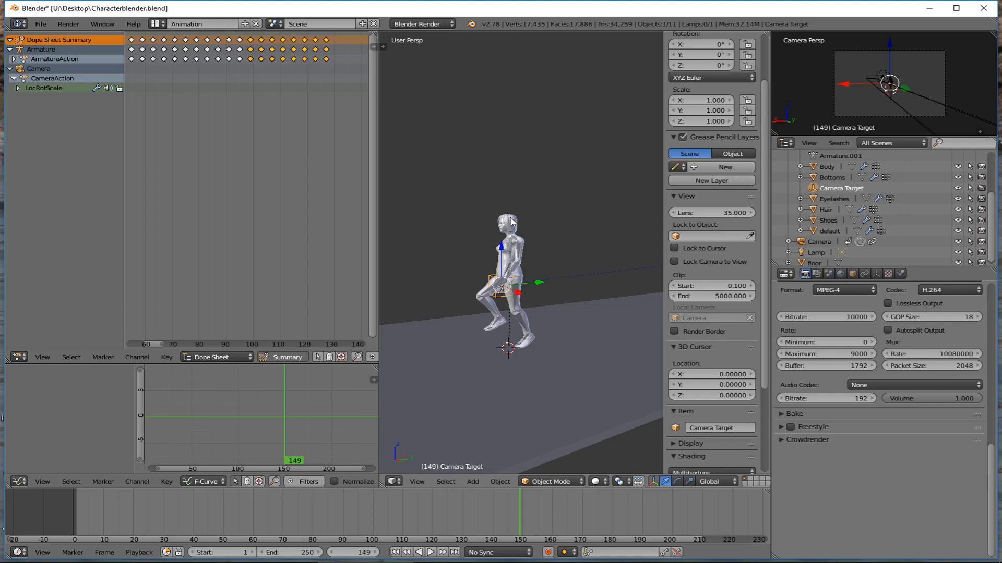
pyautogui.moveTo(508, 218)
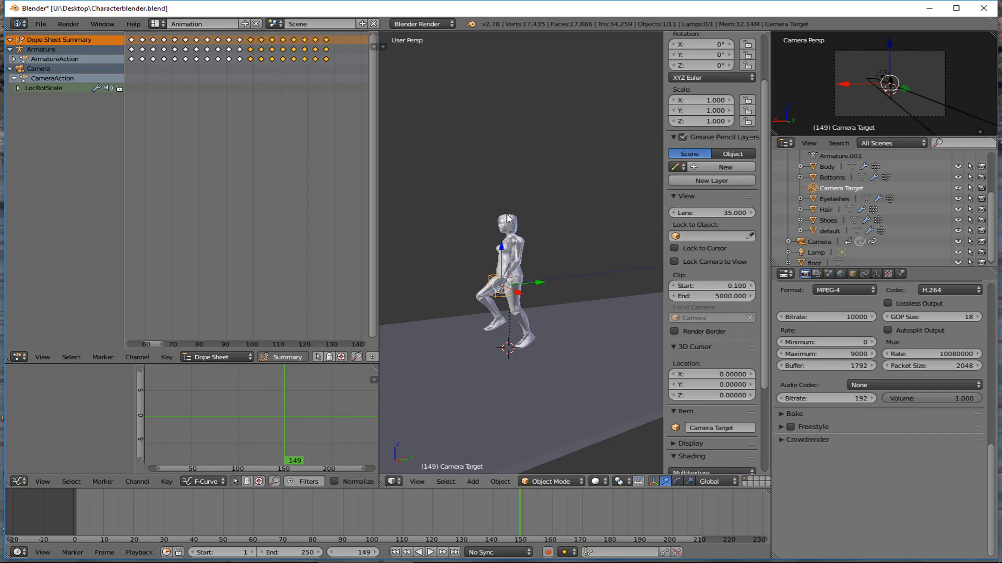
pyautogui.moveTo(518, 247)
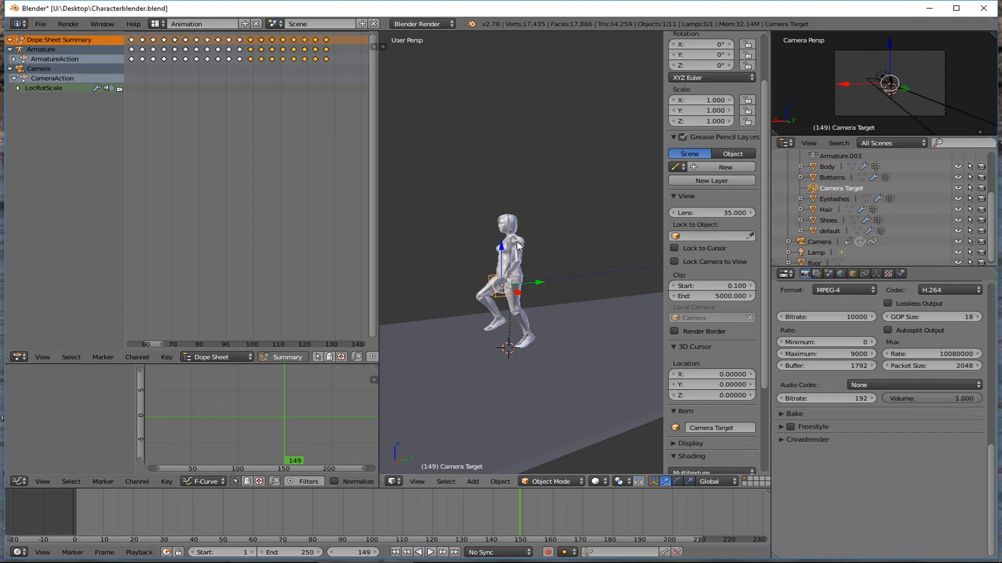
pyautogui.moveTo(486, 233)
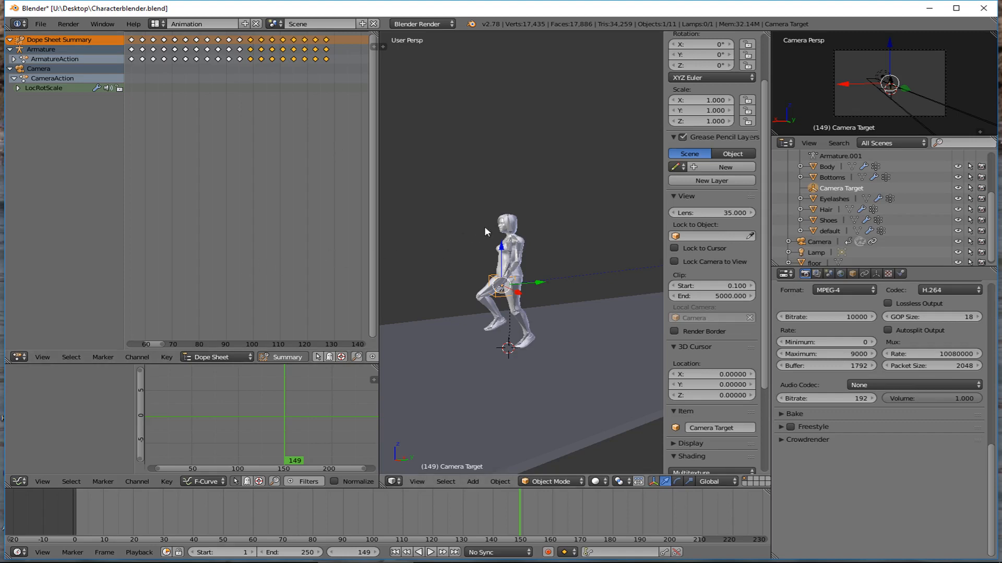
pyautogui.moveTo(495, 227)
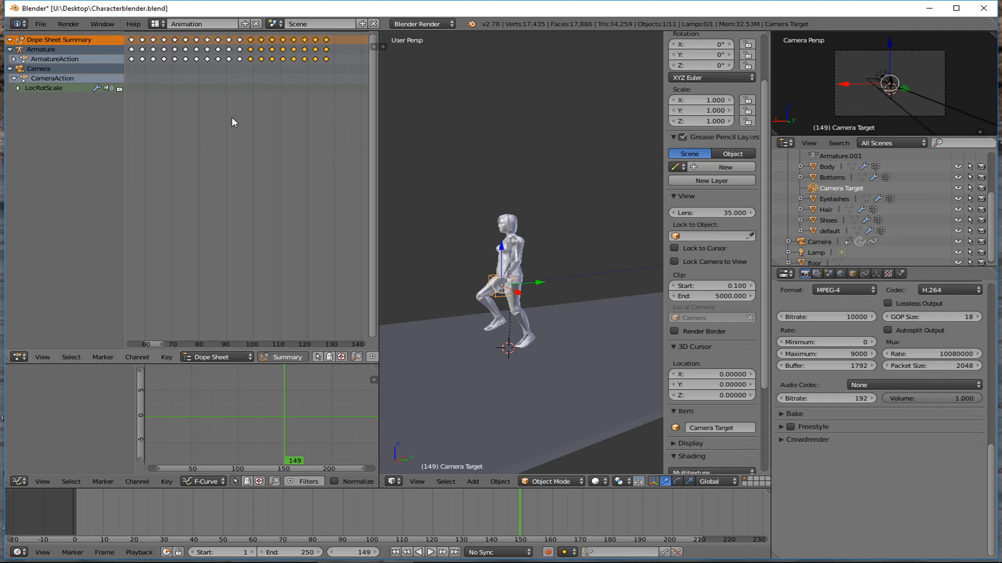
pyautogui.moveTo(144, 87)
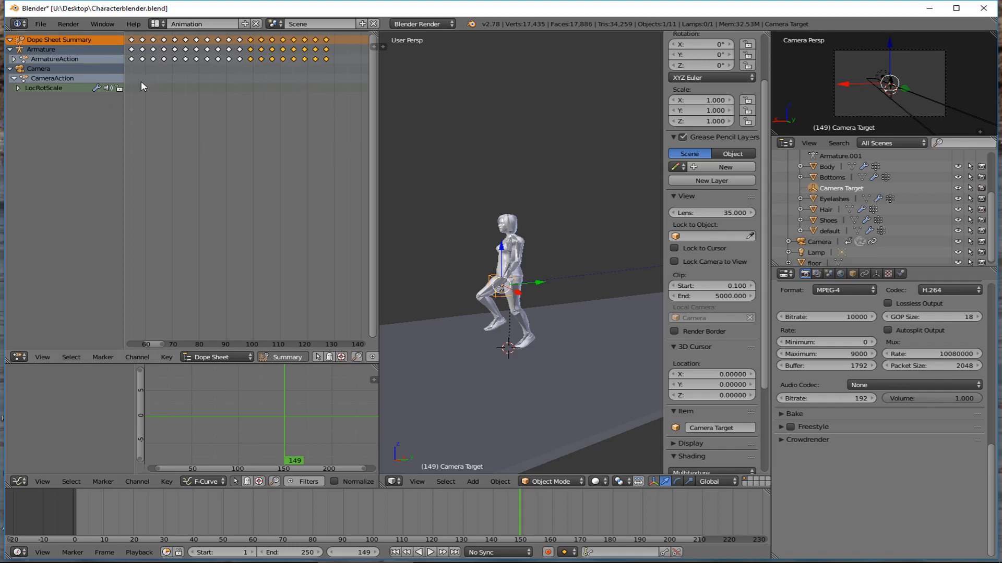
pyautogui.moveTo(281, 192)
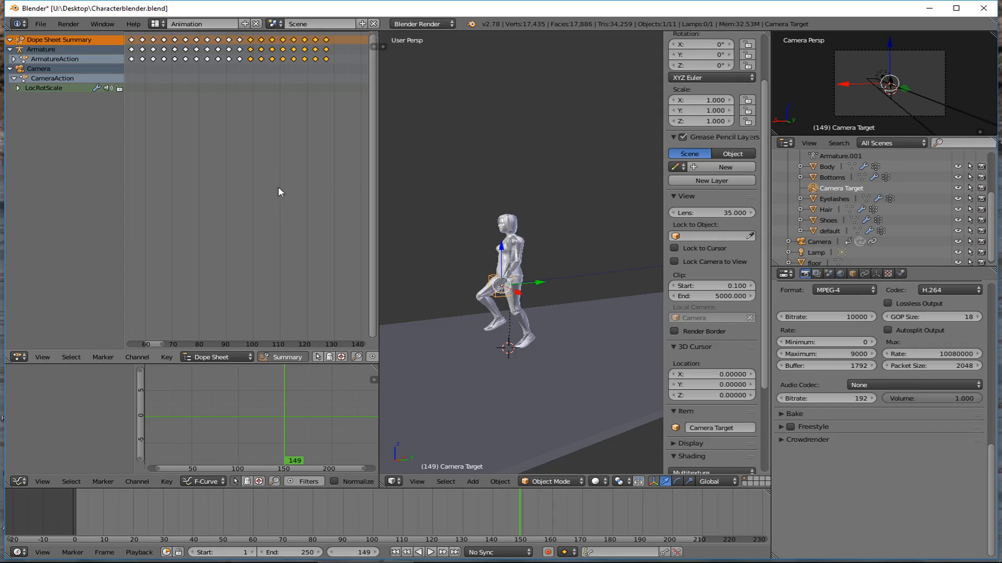
pyautogui.moveTo(410, 305)
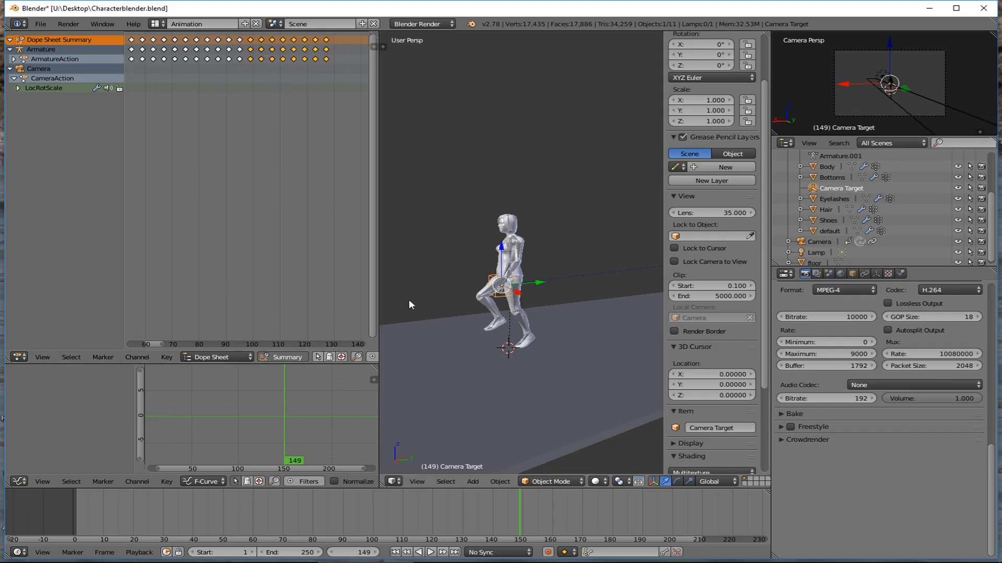
pyautogui.moveTo(100, 305)
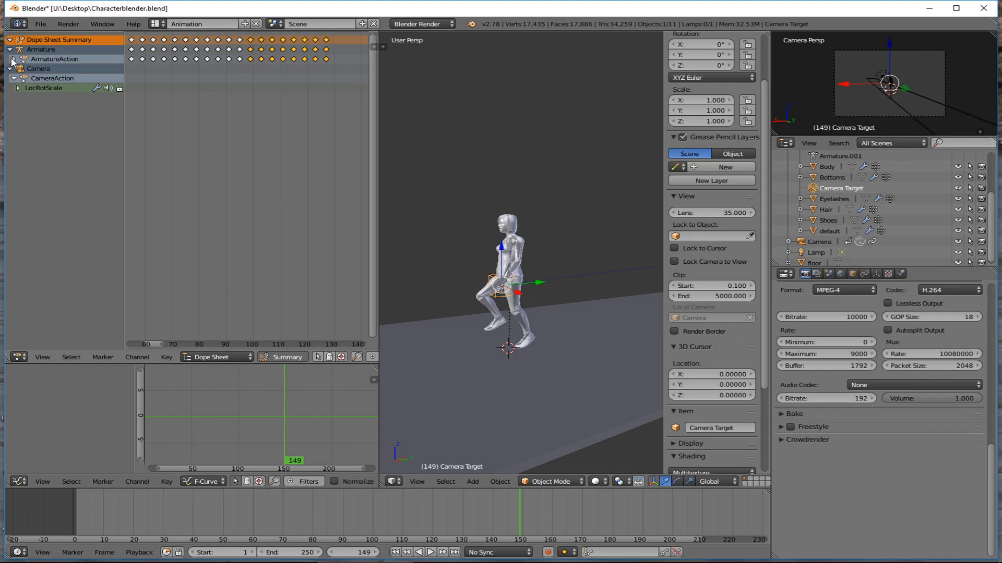
# Step: Expand ArmatureAction to list its bone channels and look through their keyframes
pyautogui.click(13, 58)
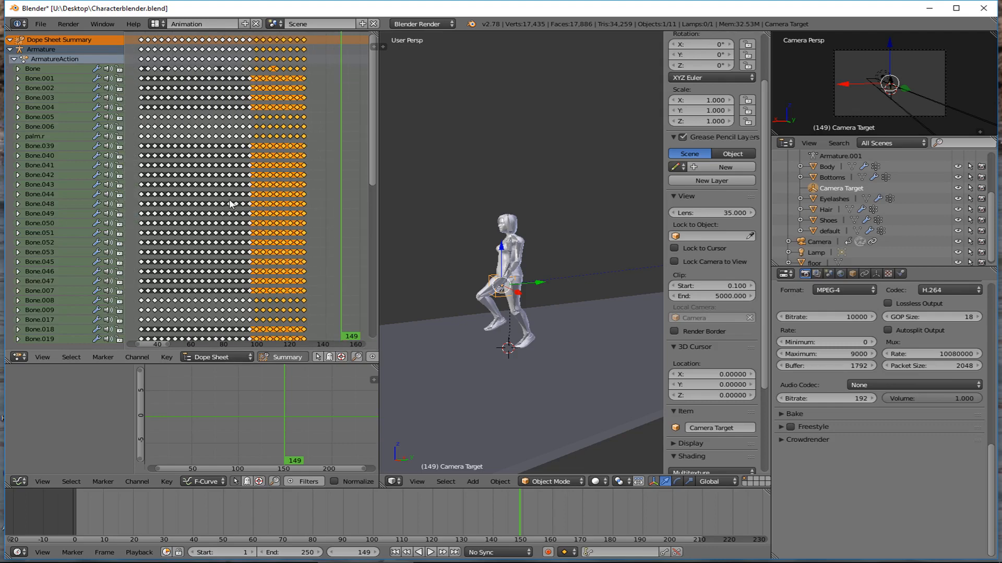
pyautogui.scroll(-3)
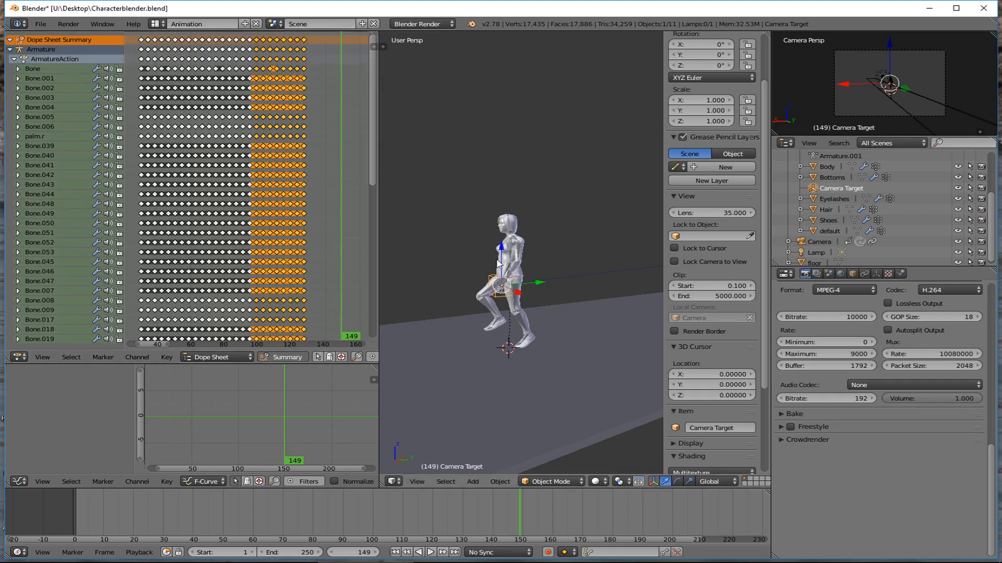
pyautogui.moveTo(449, 267)
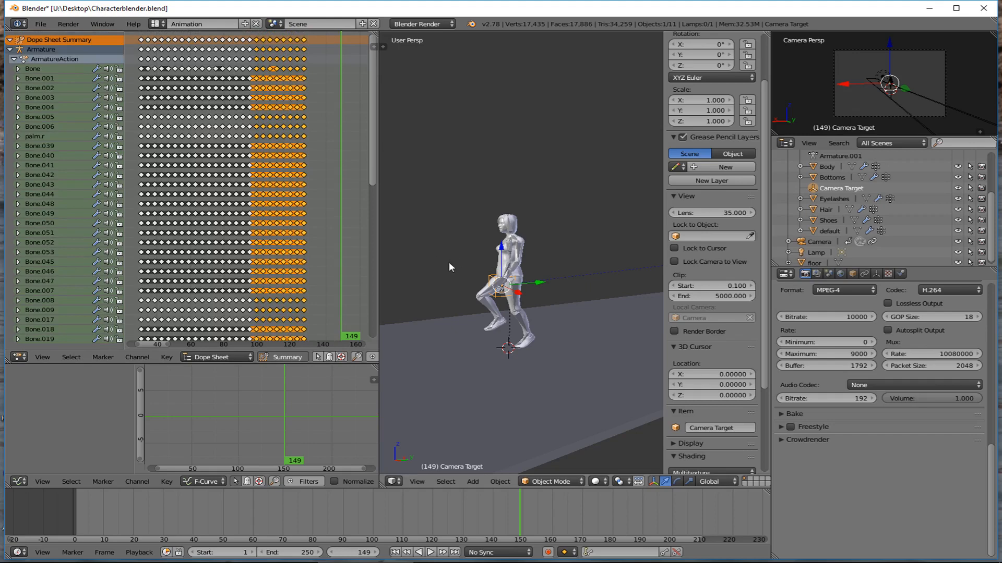
pyautogui.moveTo(494, 263)
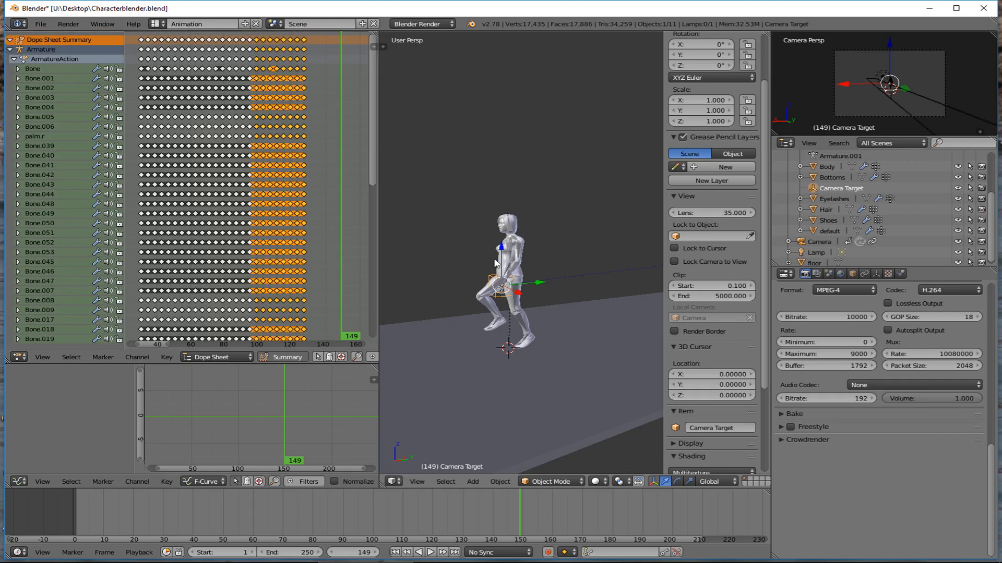
pyautogui.moveTo(471, 273)
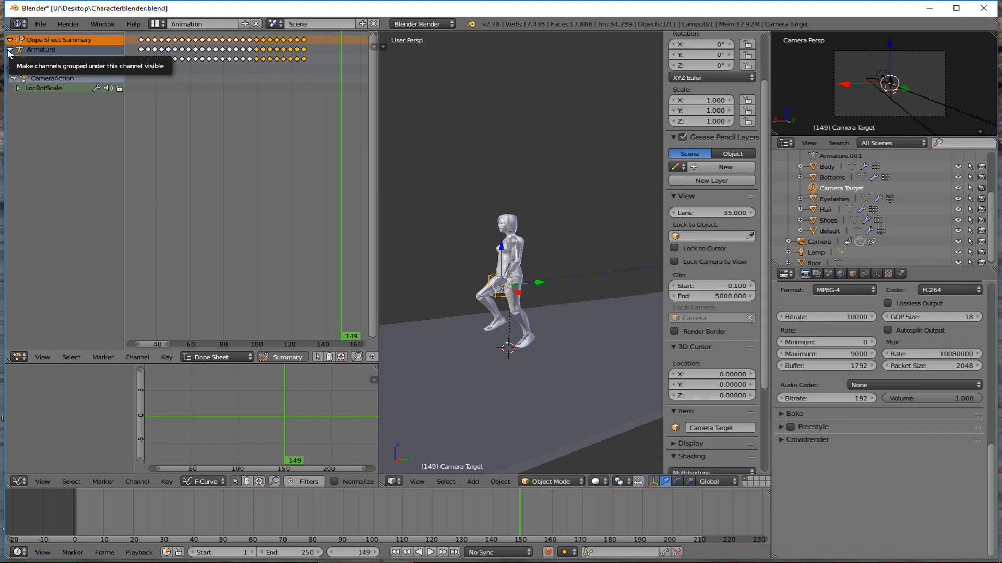
# Step: Fold ArmatureAction's bone channels away again and place the 3D cursor beside the character
pyautogui.click(9, 51)
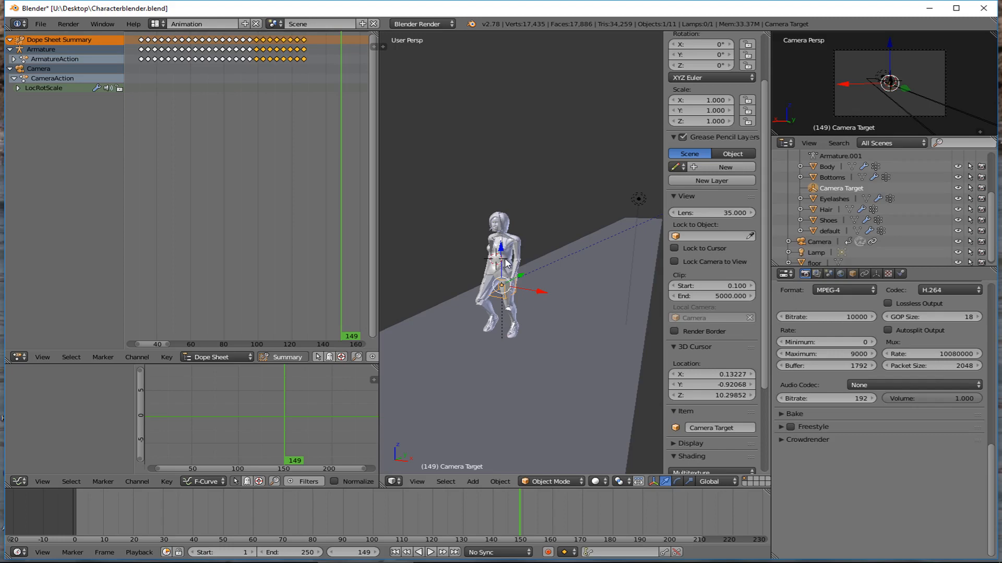
pyautogui.click(471, 482)
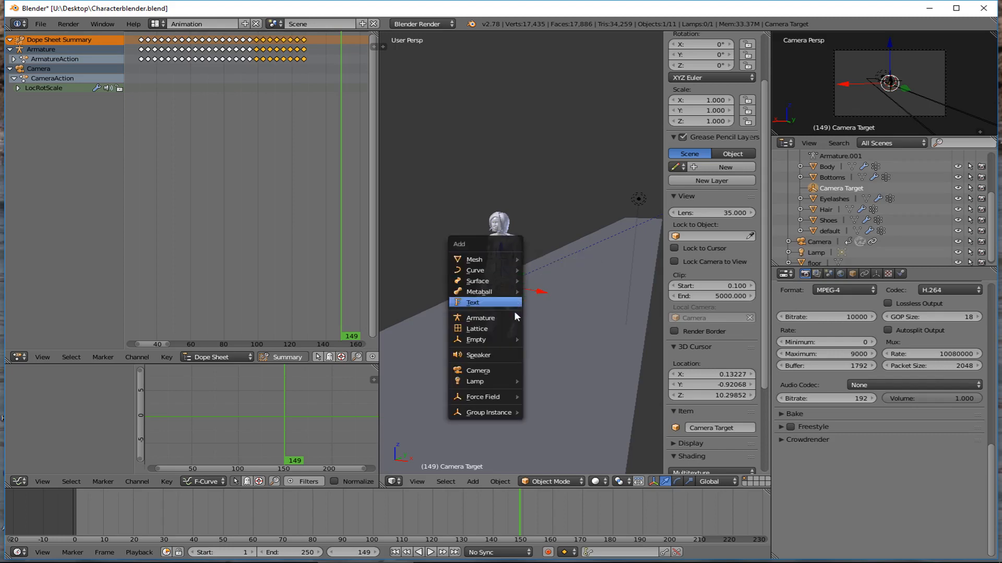
pyautogui.moveTo(476, 340)
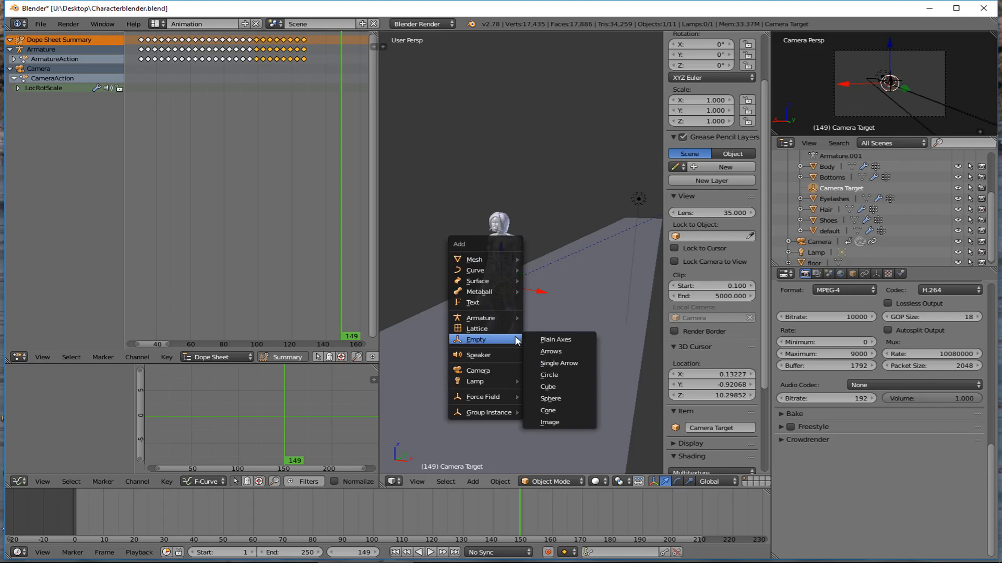
# Step: Add an Empty with Plain Axes at the 3D cursor
pyautogui.click(555, 340)
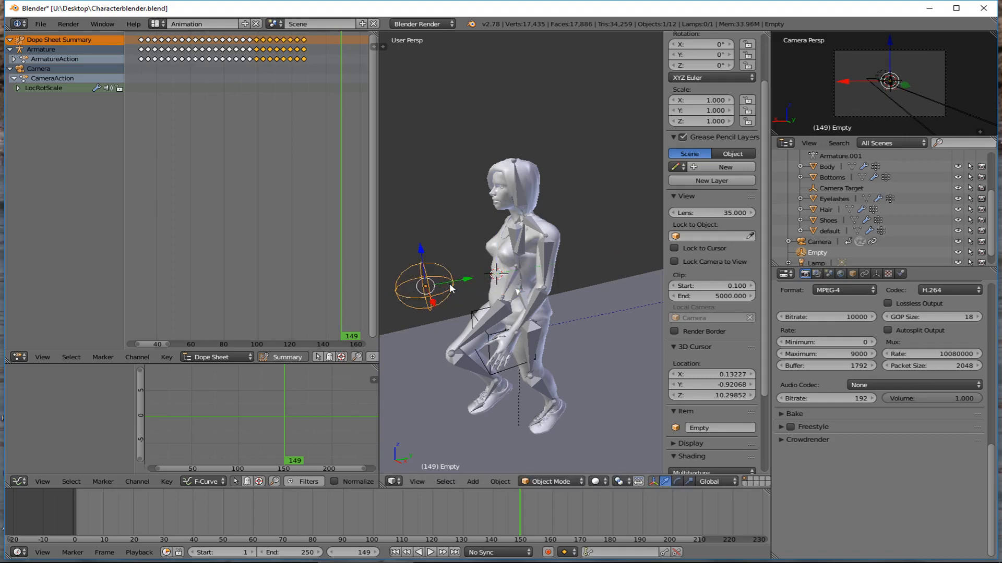
pyautogui.moveTo(472, 218)
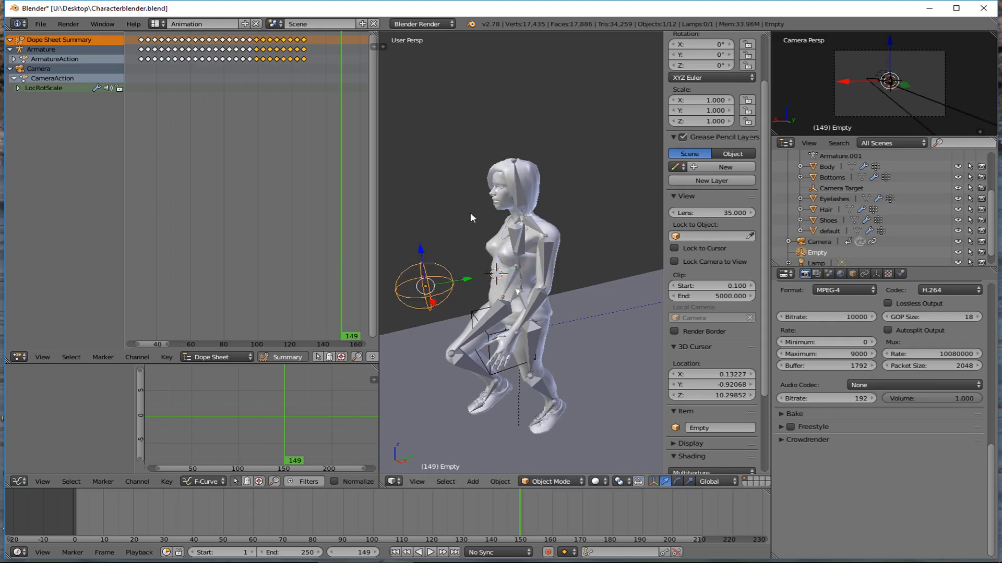
pyautogui.moveTo(730, 229)
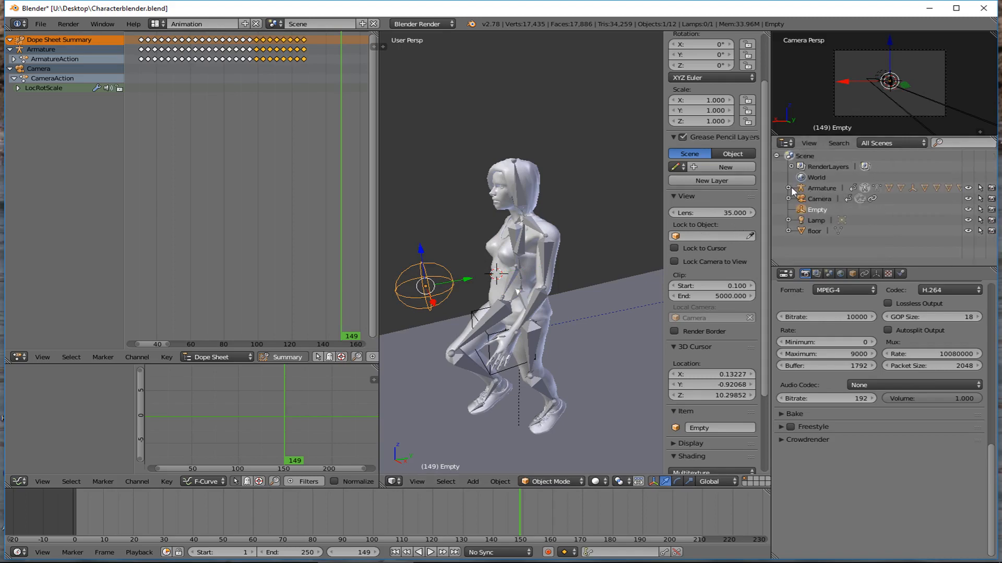
# Step: Parent the character's Armature to the new Empty as an Object parent
pyautogui.click(821, 188)
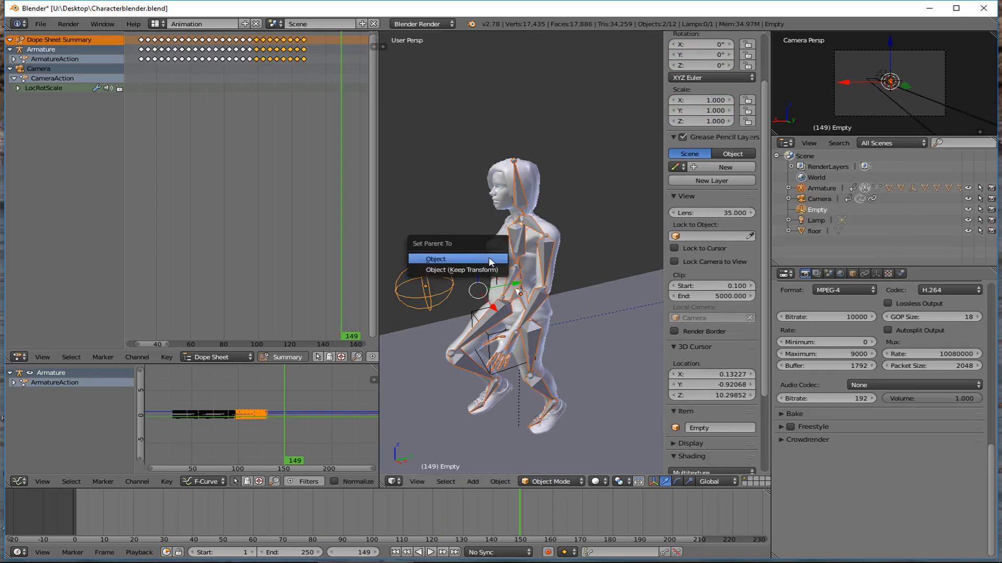
pyautogui.moveTo(505, 259)
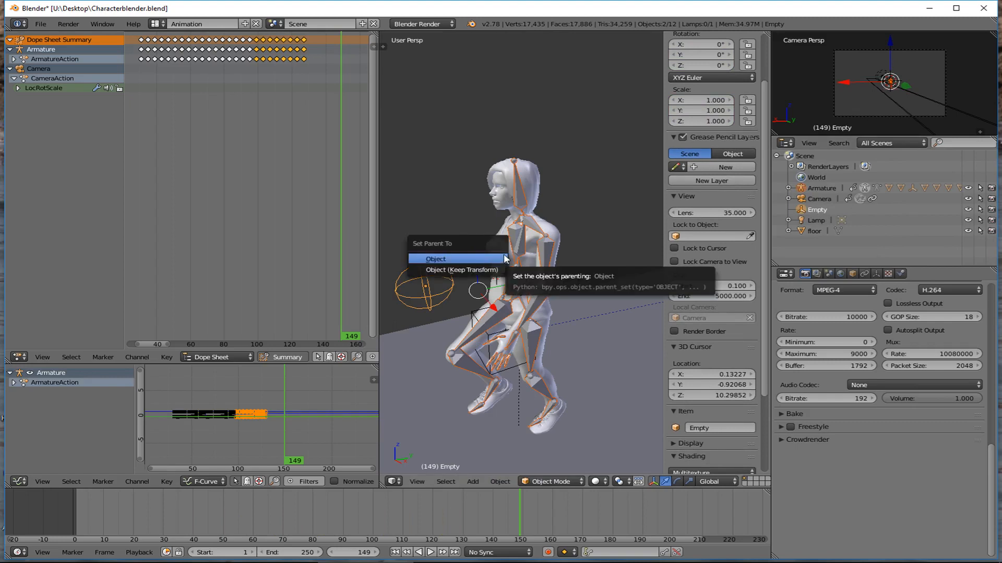
pyautogui.click(436, 259)
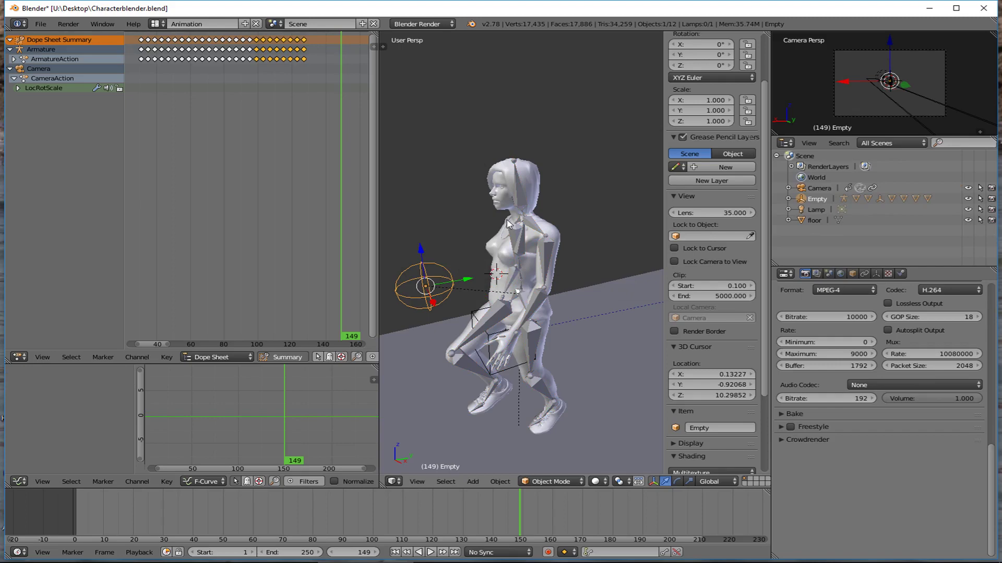
pyautogui.moveTo(475, 306)
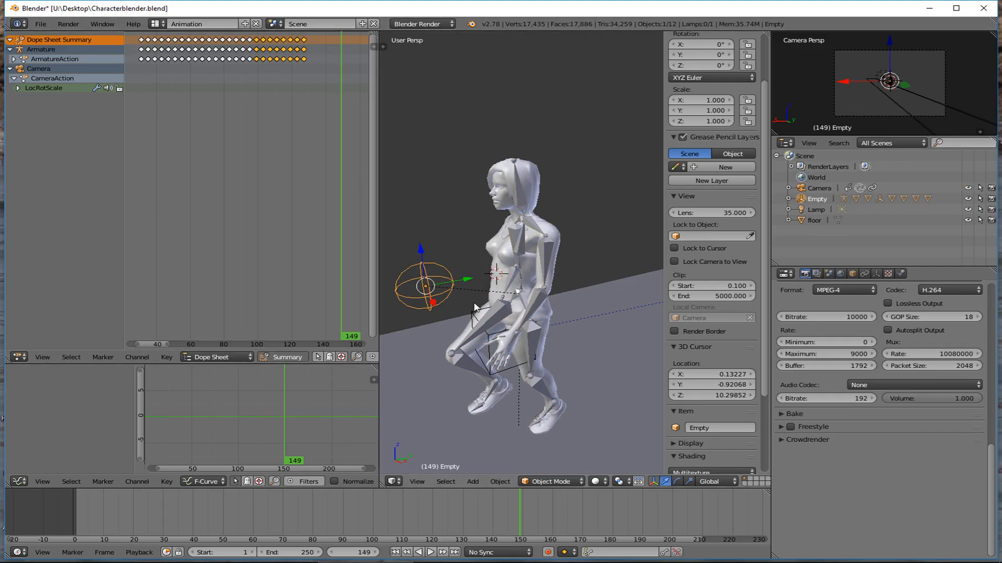
pyautogui.moveTo(412, 289)
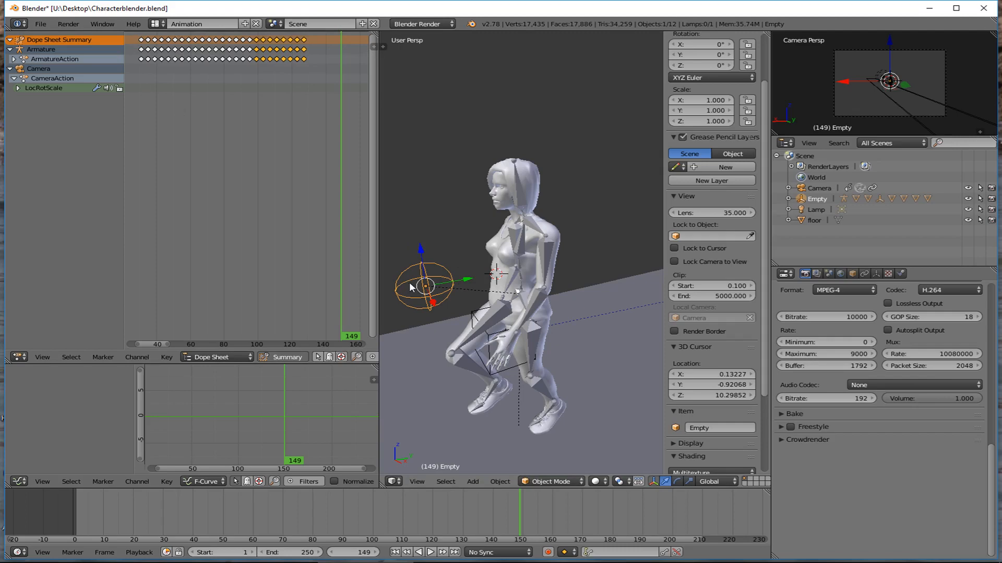
pyautogui.moveTo(430, 257)
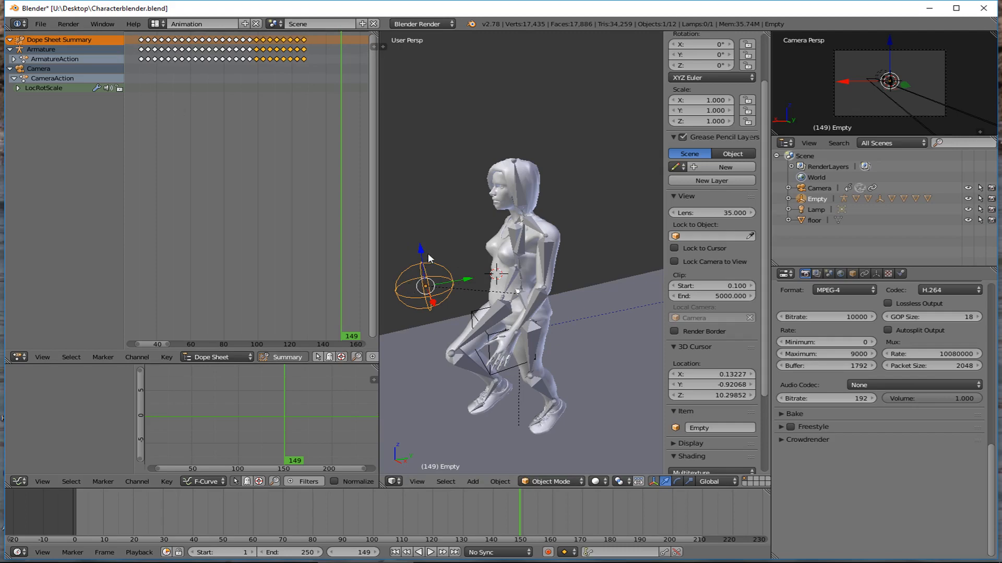
pyautogui.moveTo(461, 246)
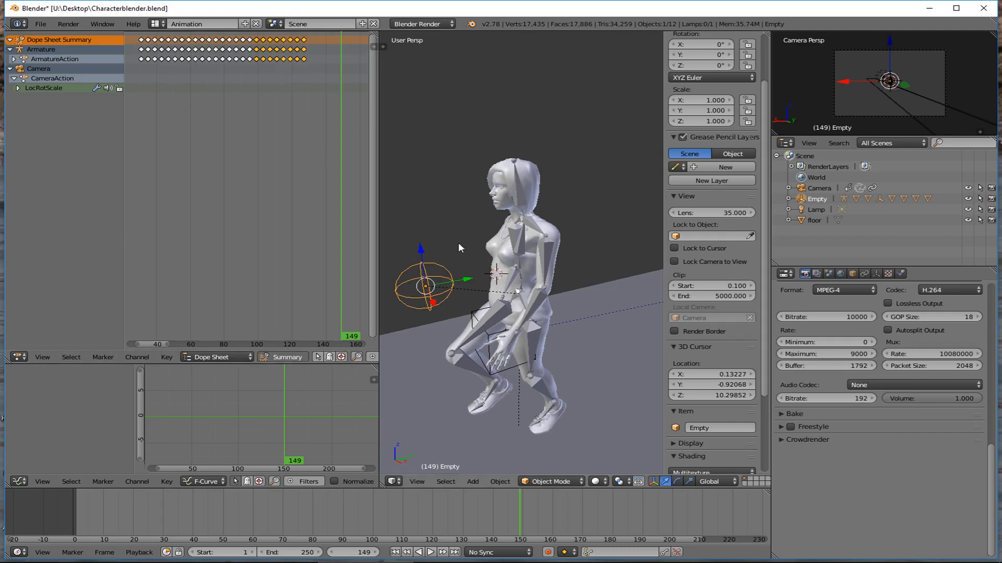
pyautogui.moveTo(553, 271)
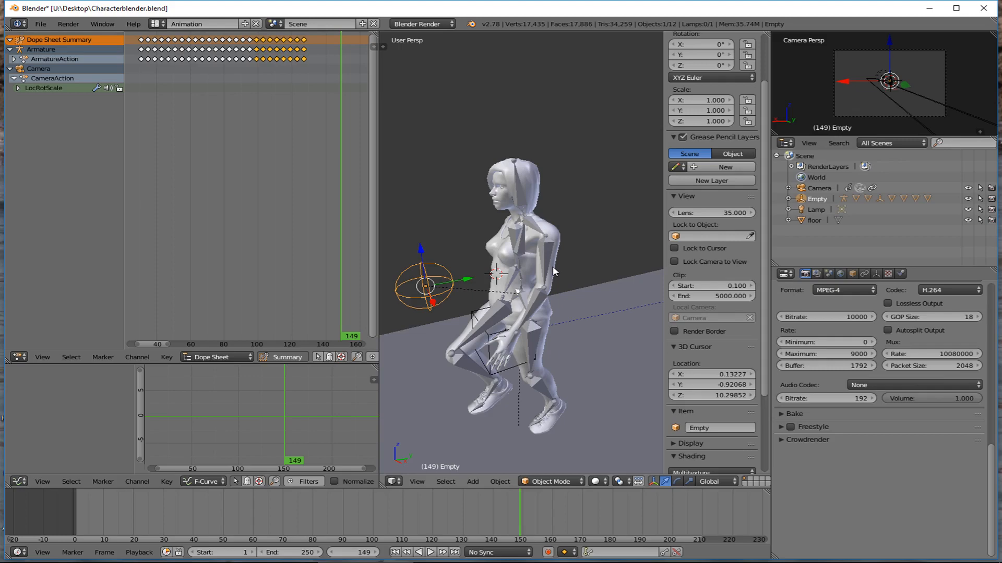
pyautogui.moveTo(380, 323)
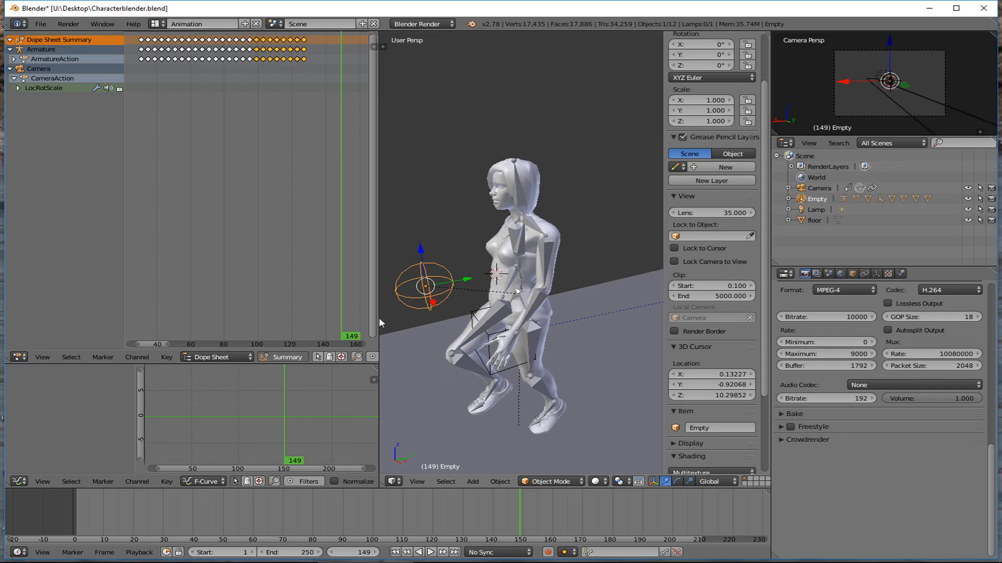
pyautogui.moveTo(395, 221)
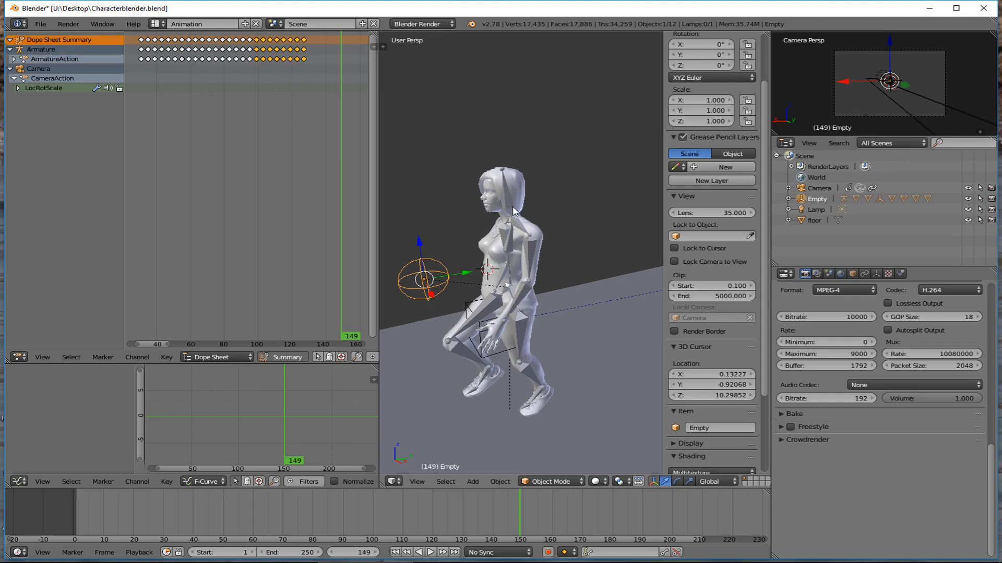
pyautogui.moveTo(440, 247)
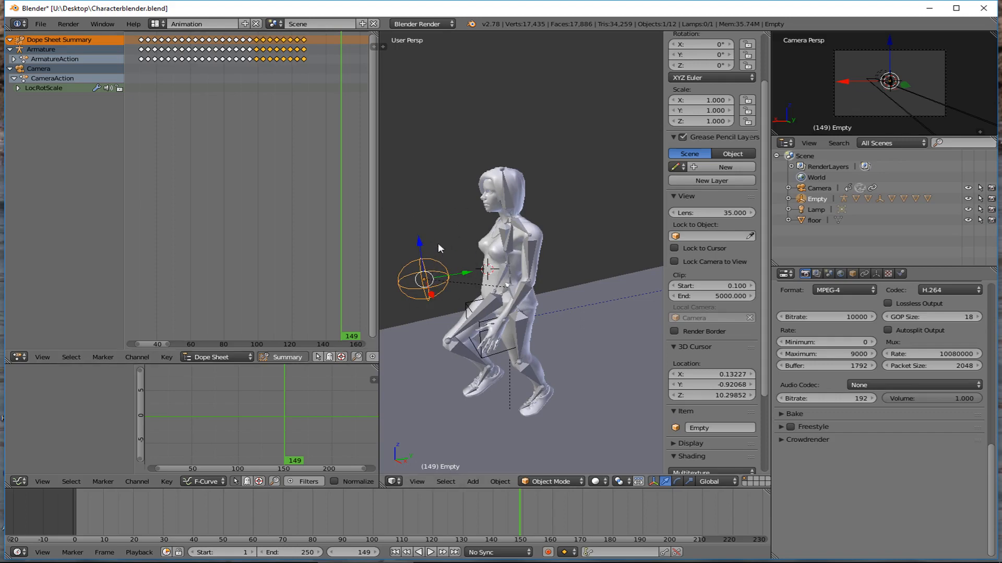
pyautogui.moveTo(517, 270)
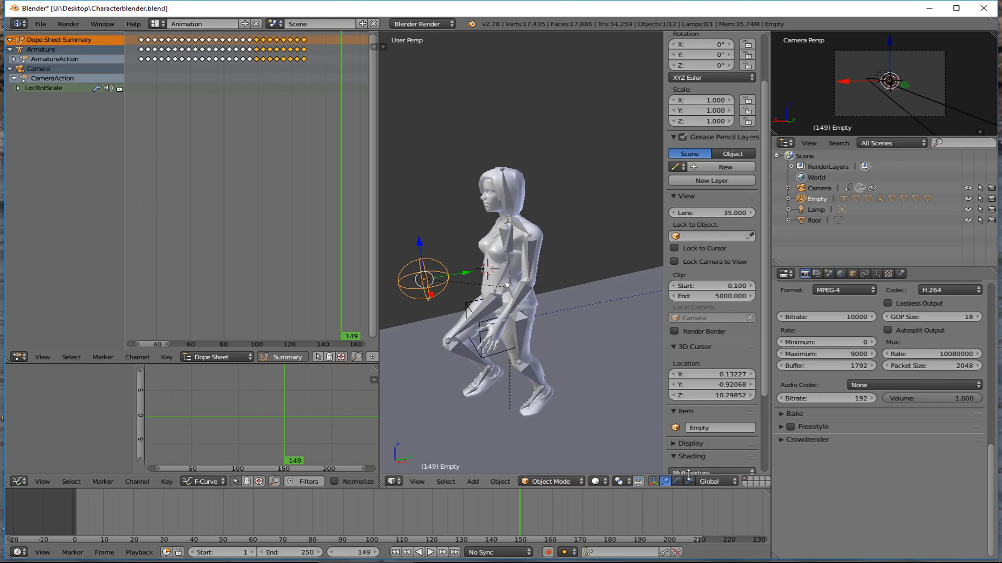
pyautogui.moveTo(409, 312)
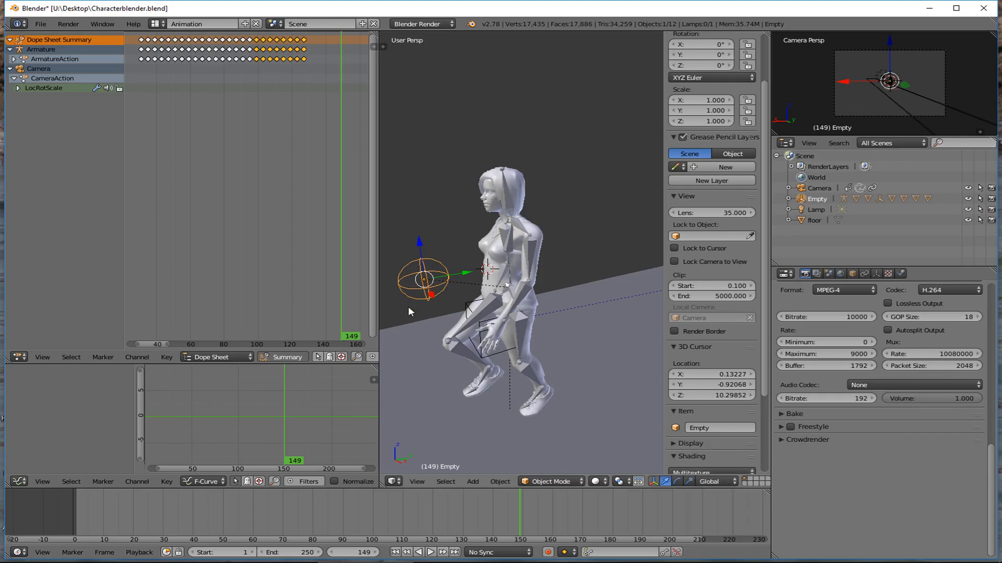
pyautogui.moveTo(493, 262)
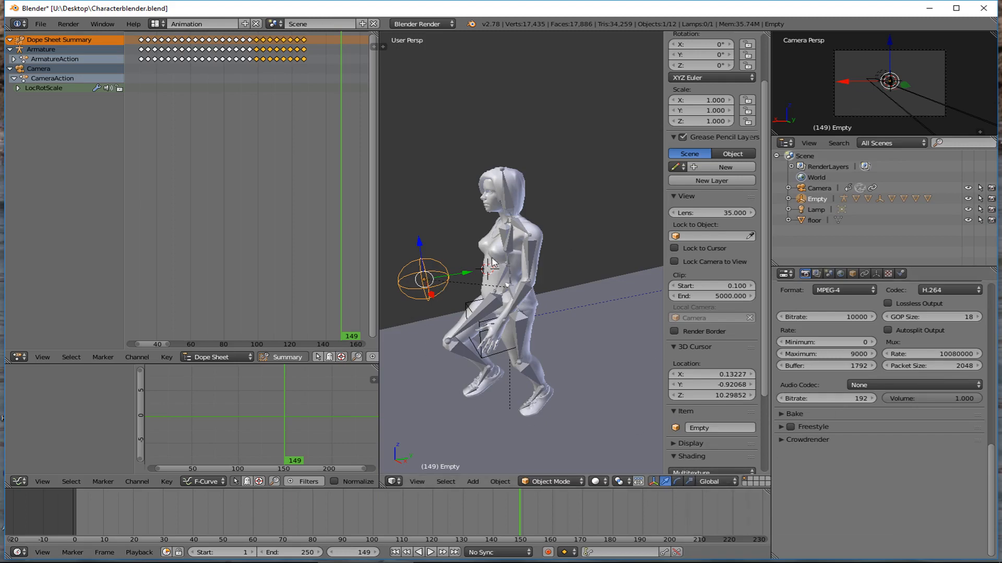
# Step: Switch the manipulator to rotation and turn the empty about its vertical axis to check the character follows
pyautogui.click(676, 482)
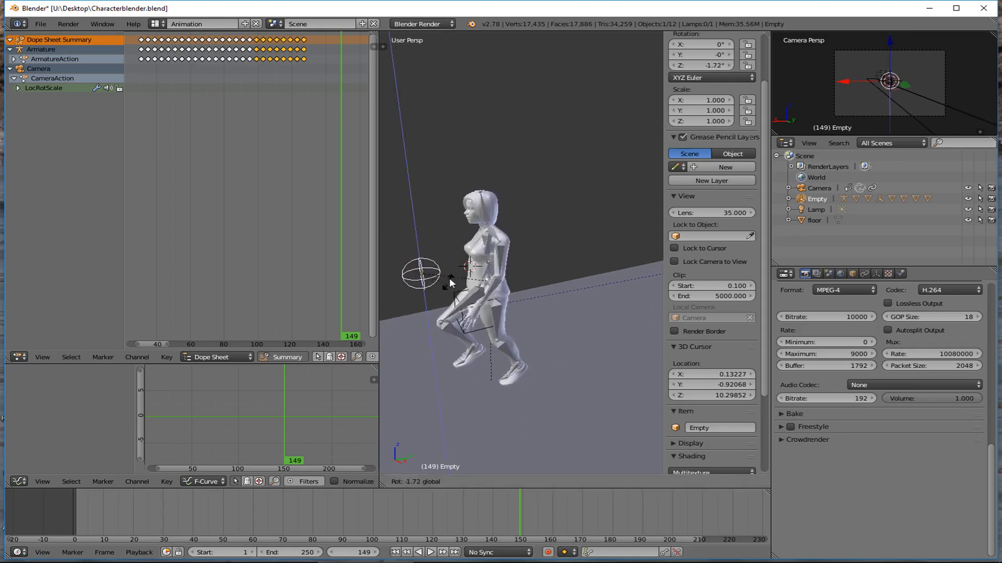
pyautogui.moveTo(421, 273); pyautogui.dragTo(431, 297)
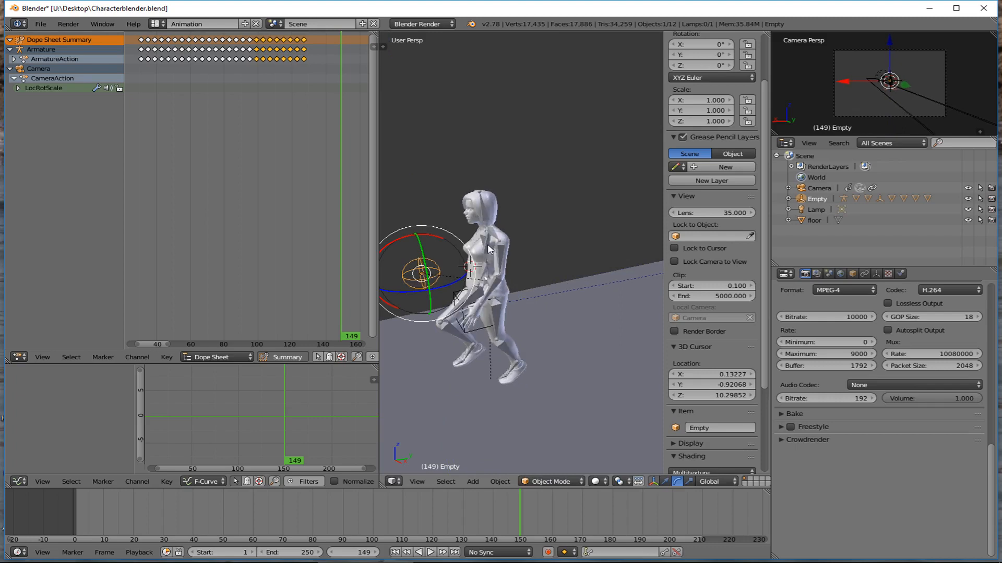
pyautogui.moveTo(490, 248)
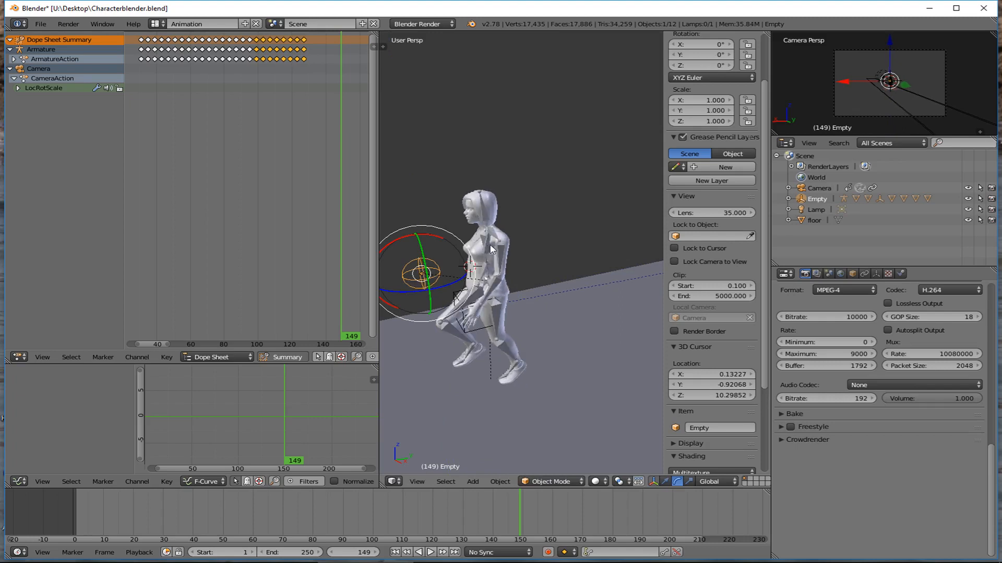
pyautogui.moveTo(443, 317)
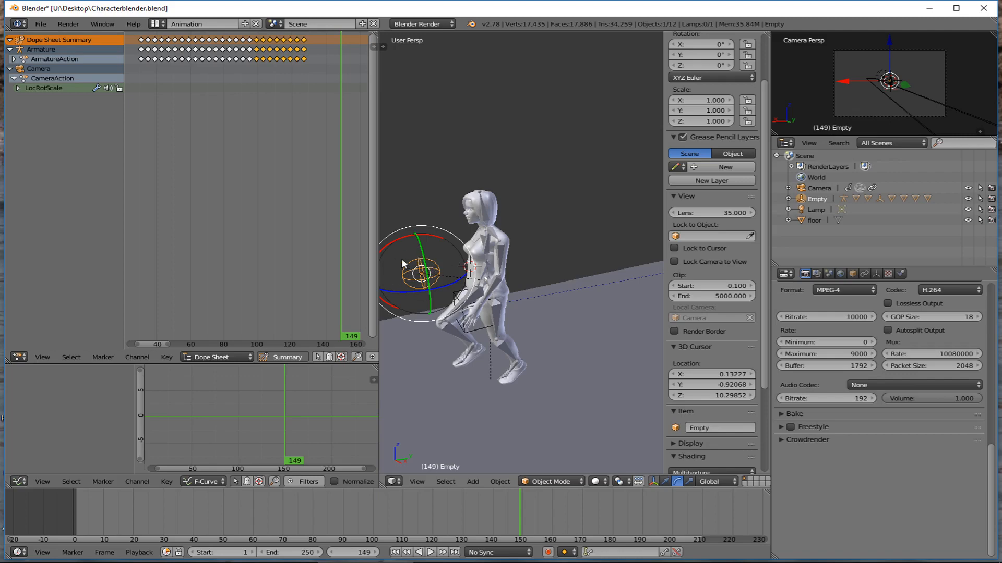
pyautogui.moveTo(411, 284)
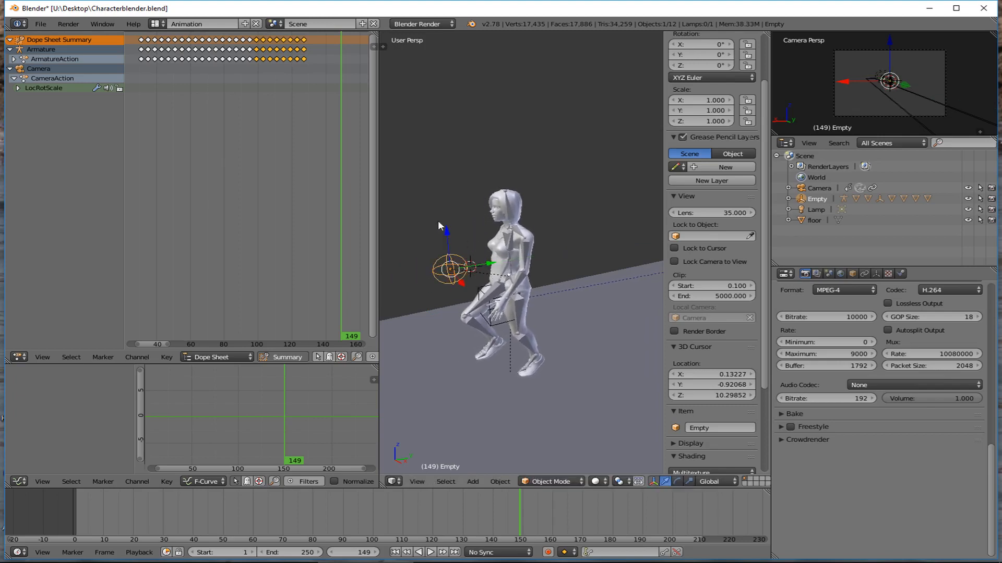
pyautogui.moveTo(519, 237)
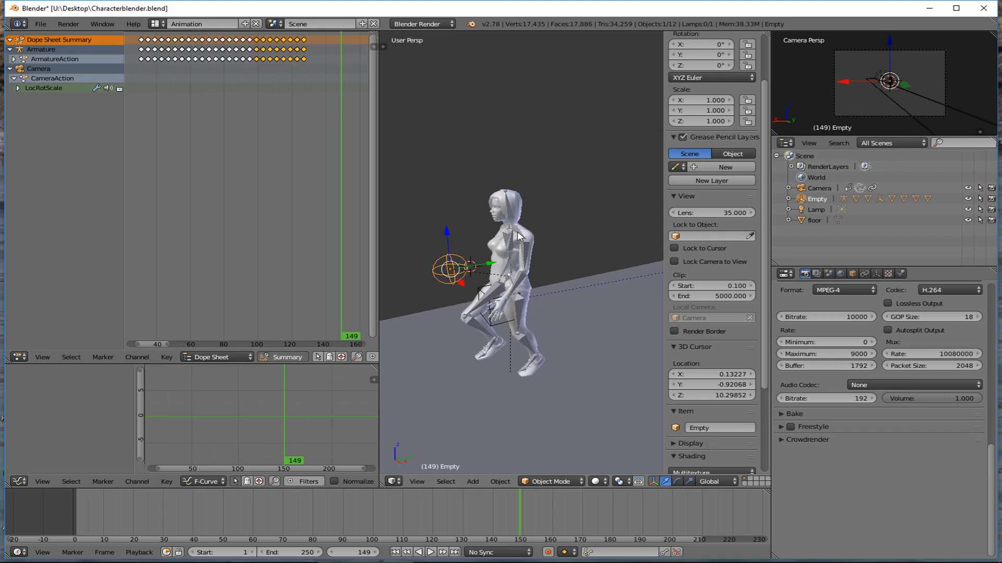
pyautogui.moveTo(460, 263)
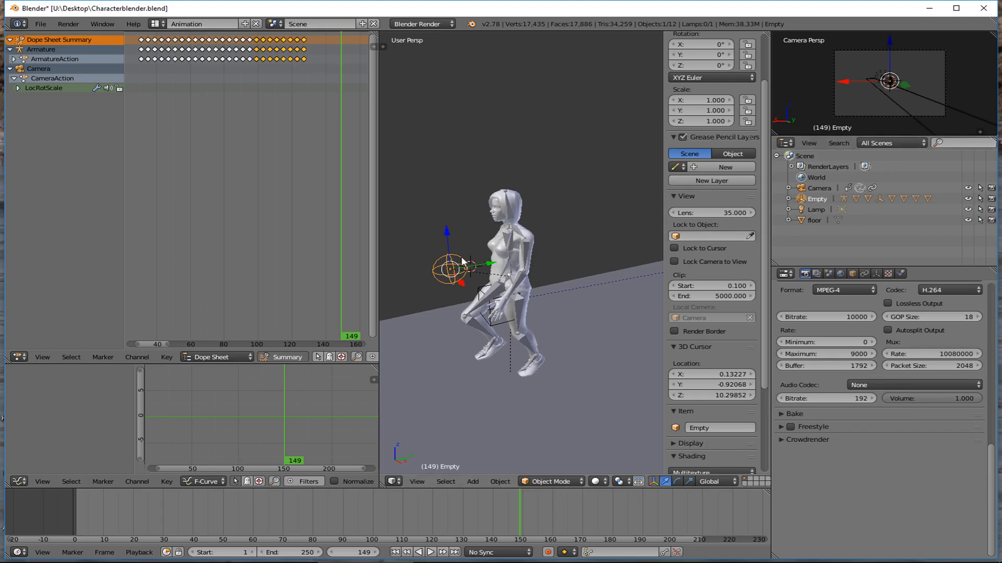
pyautogui.moveTo(475, 231)
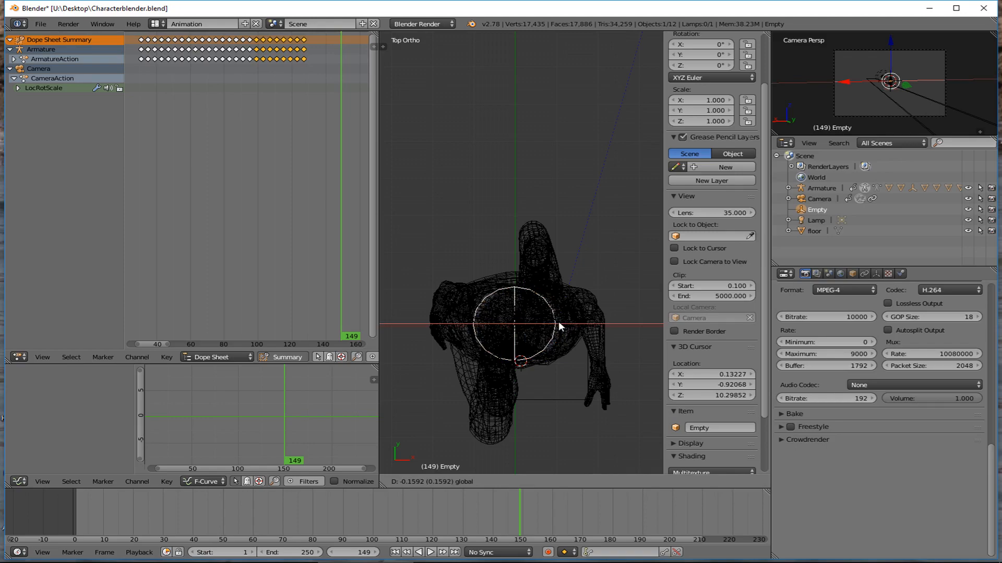
# Step: Move the empty under the character's hips and scale it to 1.482
pyautogui.click(516, 323)
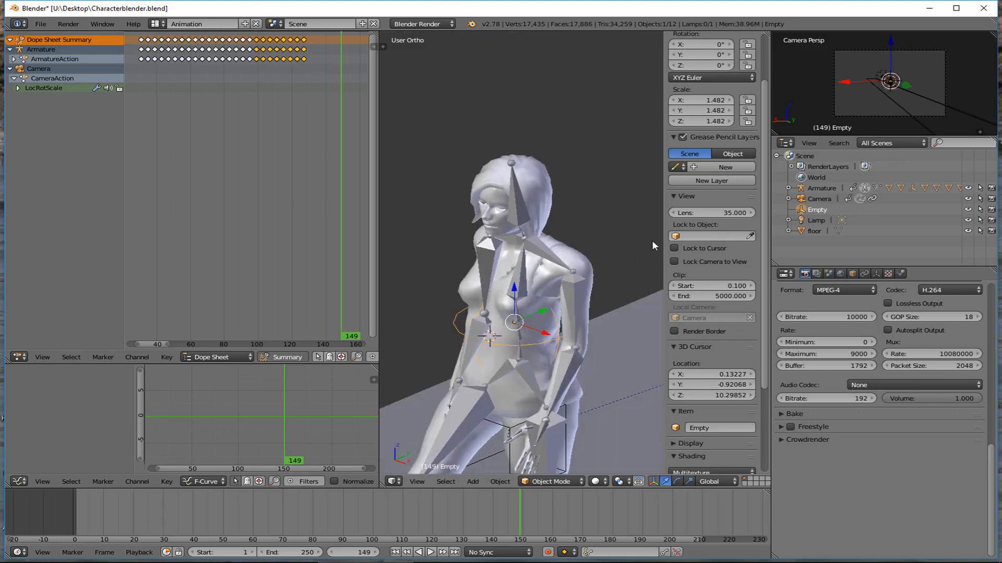
# Step: Name the empty 'Character Controller'
pyautogui.click(851, 273)
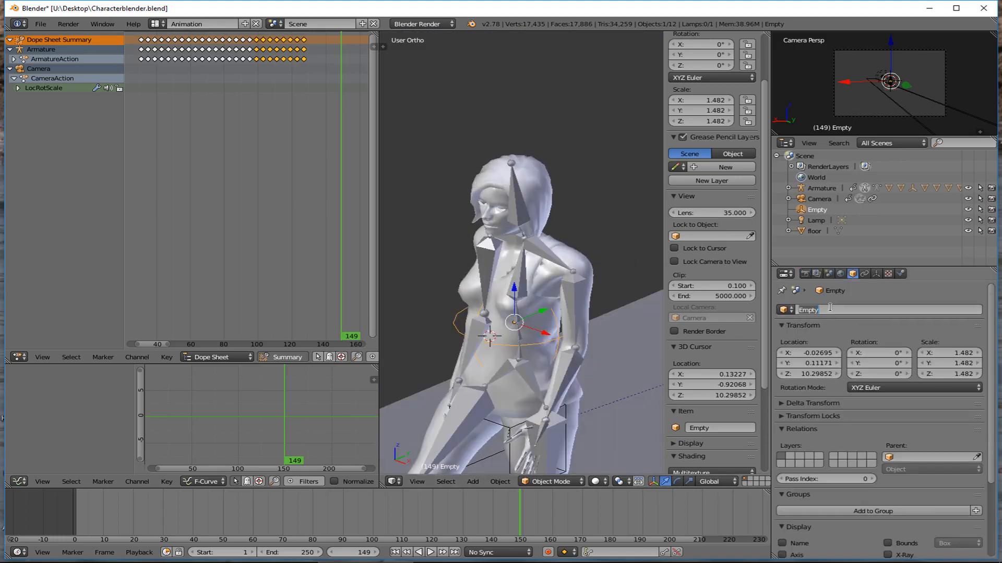
pyautogui.write('Character Controller')
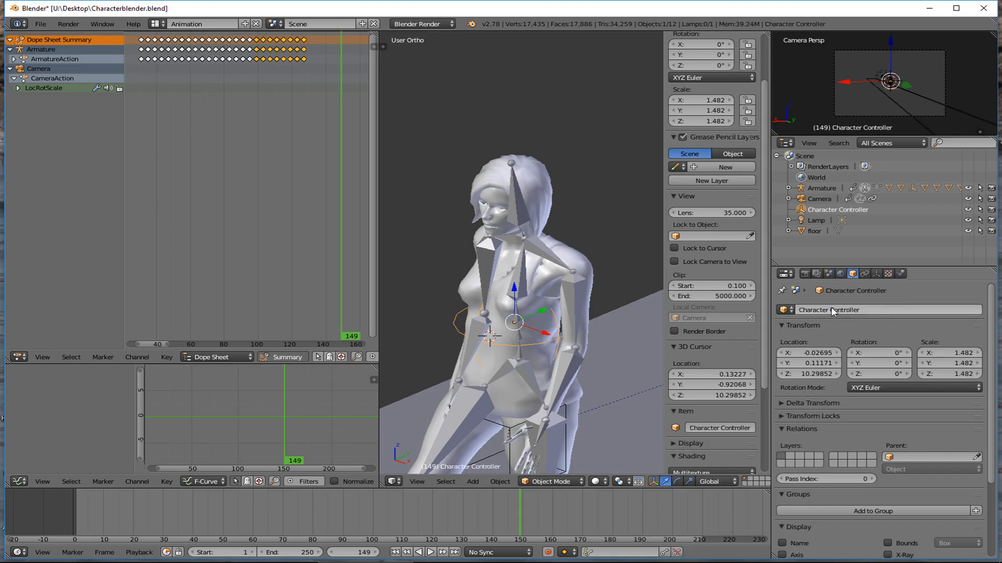
pyautogui.click(821, 188)
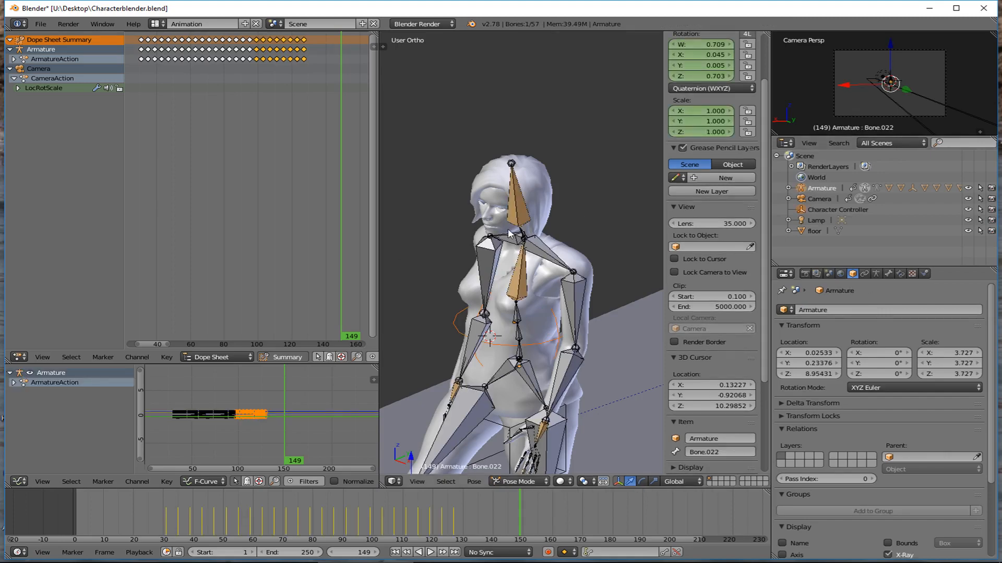
pyautogui.moveTo(916, 208)
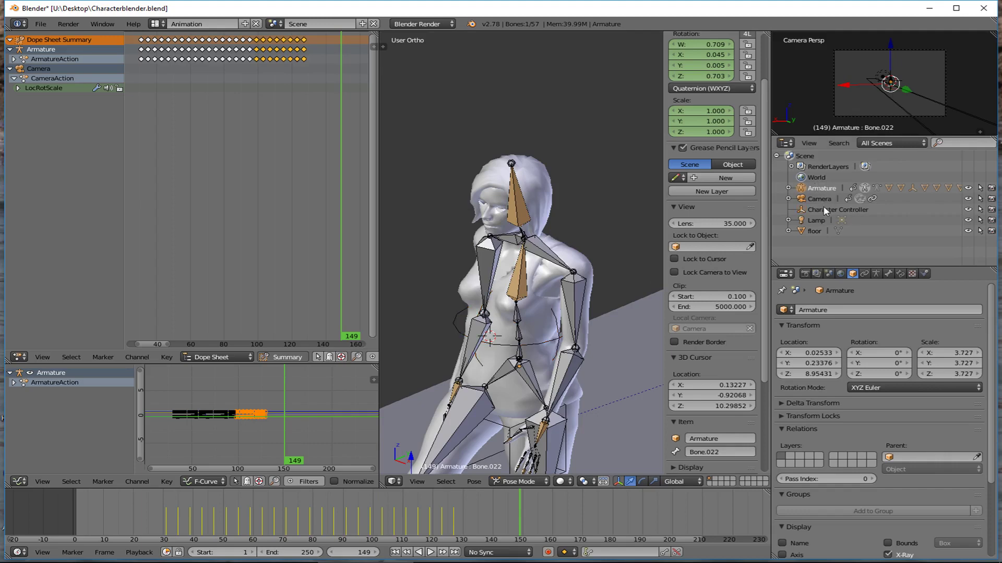
# Step: Parent the armature to the Character Controller empty (Object) and reveal it as a child in the Outliner
pyautogui.click(838, 210)
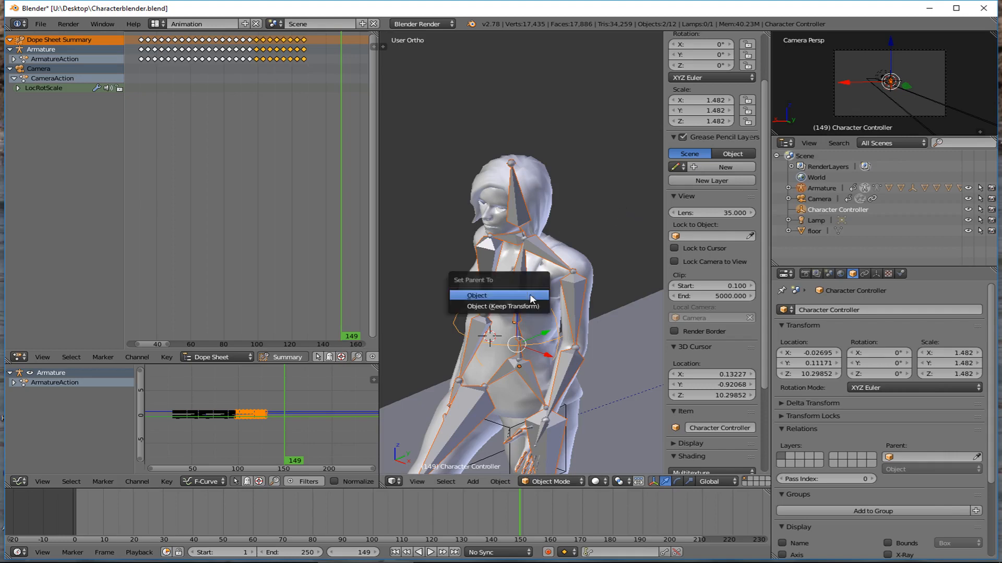
pyautogui.click(478, 295)
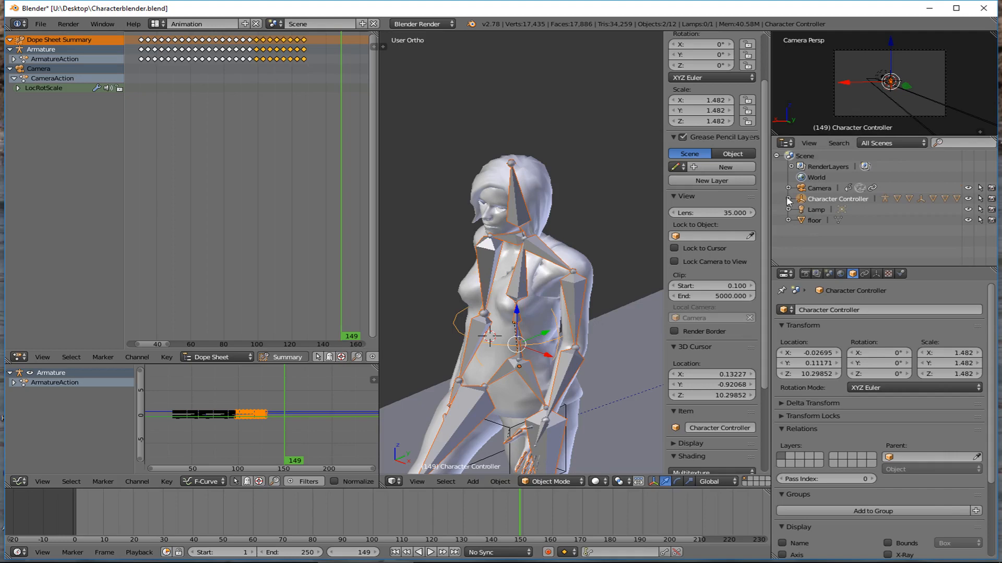
pyautogui.click(787, 198)
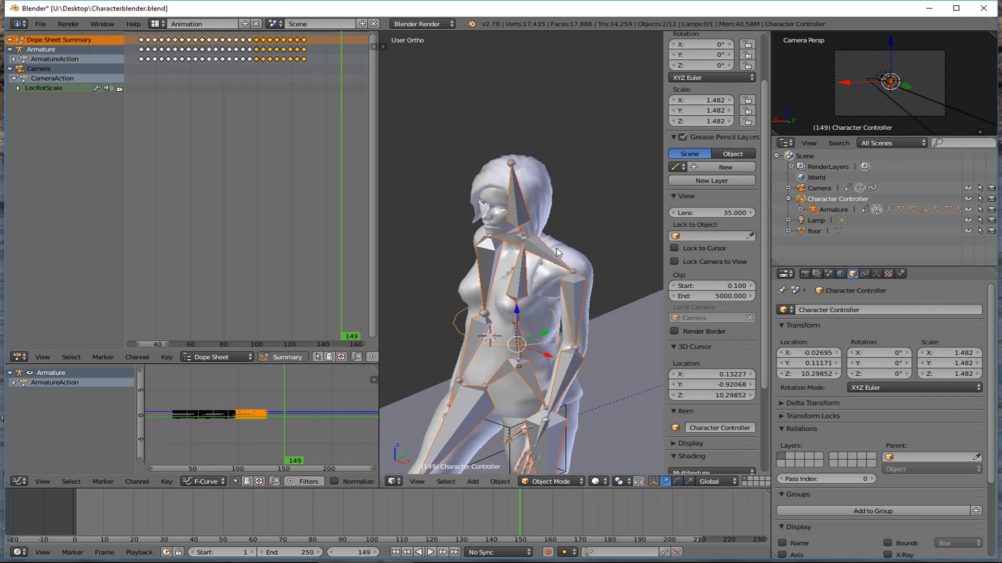
pyautogui.moveTo(537, 208)
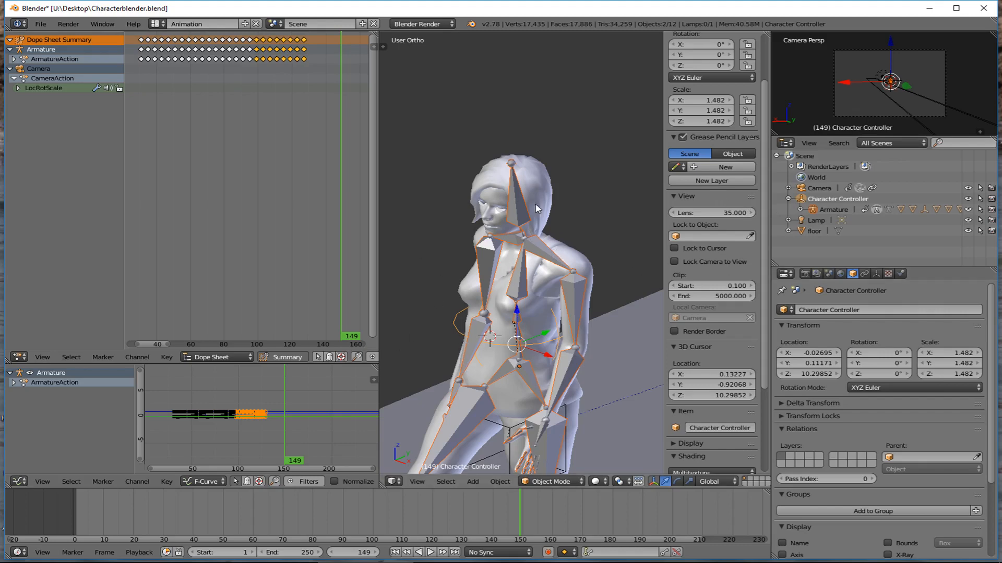
pyautogui.moveTo(591, 367)
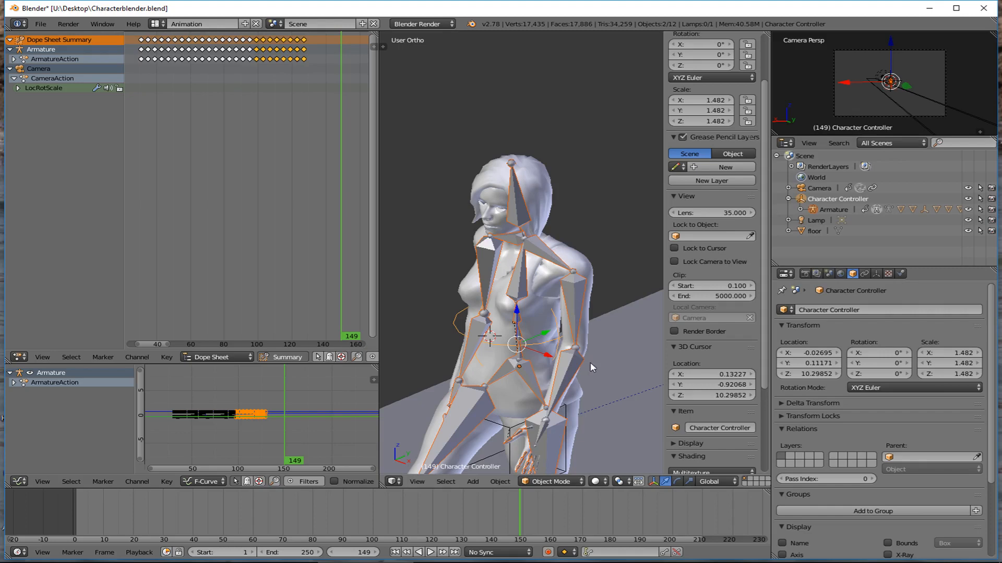
pyautogui.moveTo(813, 212)
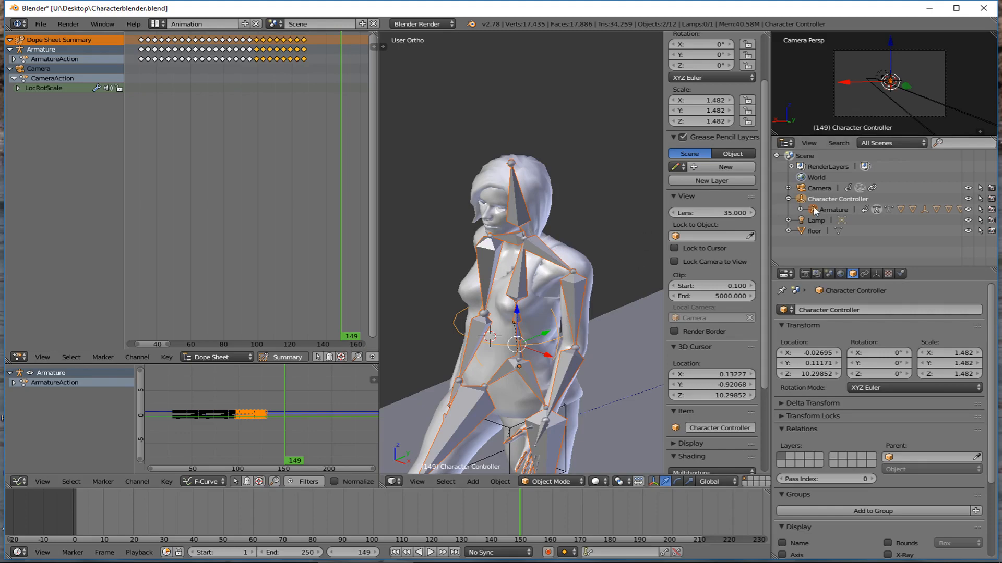
pyautogui.moveTo(489, 359)
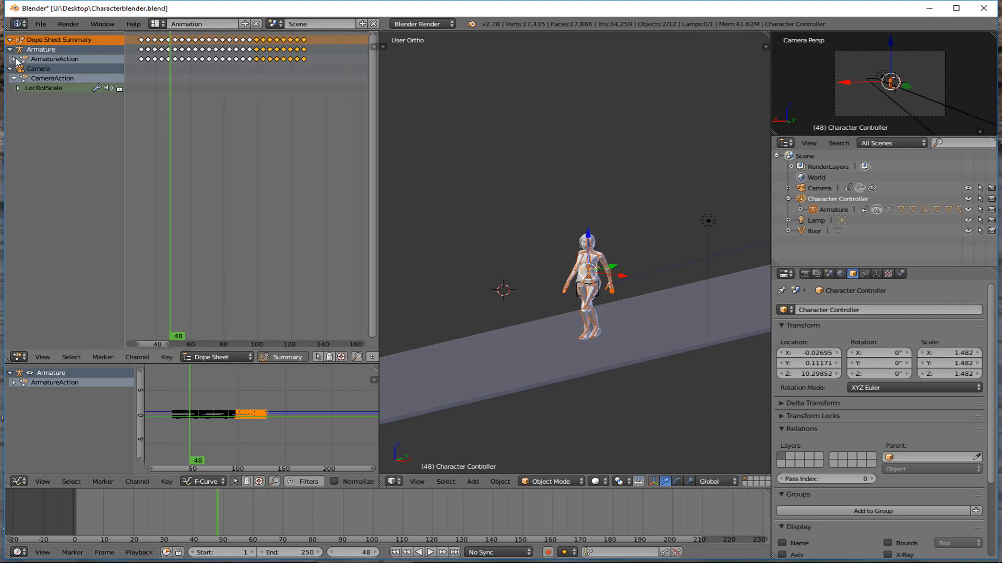
# Step: Collapse Character Controller in the Outliner and return the timeline to frame 31
pyautogui.click(16, 58)
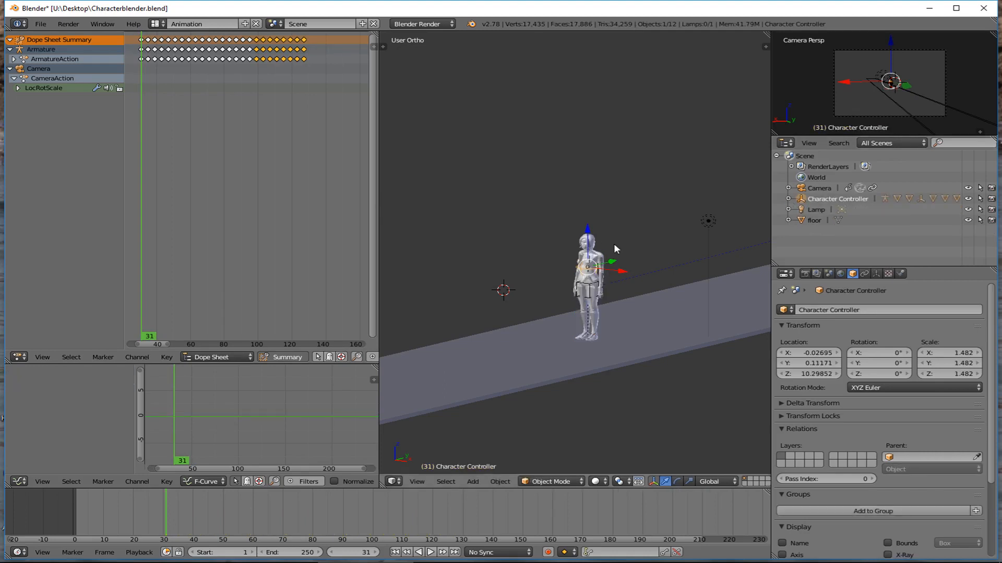
# Step: Insert a LocRotScale keyframe on Character Controller at frame 31 and fold its Dope Sheet channels away
pyautogui.press('I')
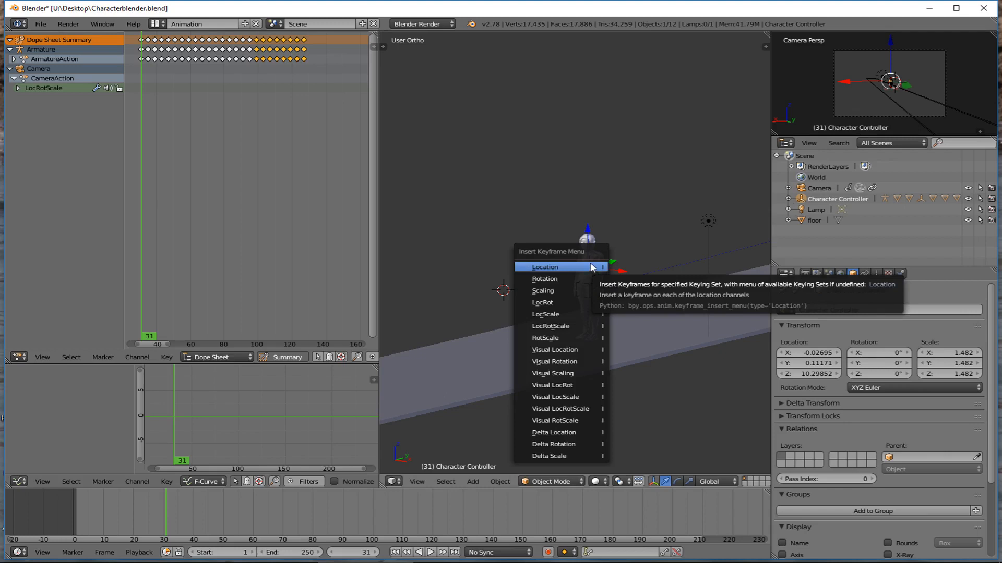
pyautogui.moveTo(561, 325)
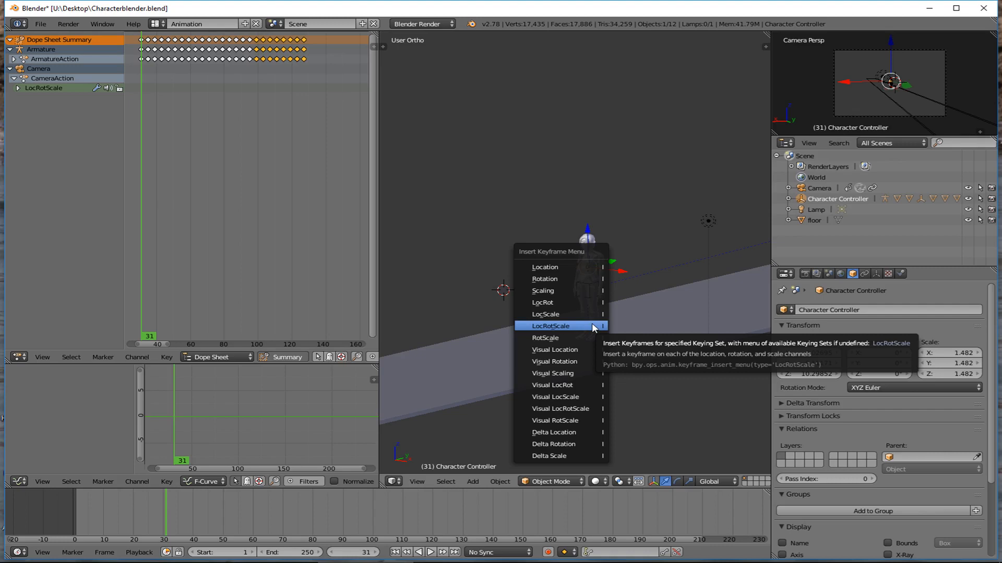
pyautogui.click(551, 325)
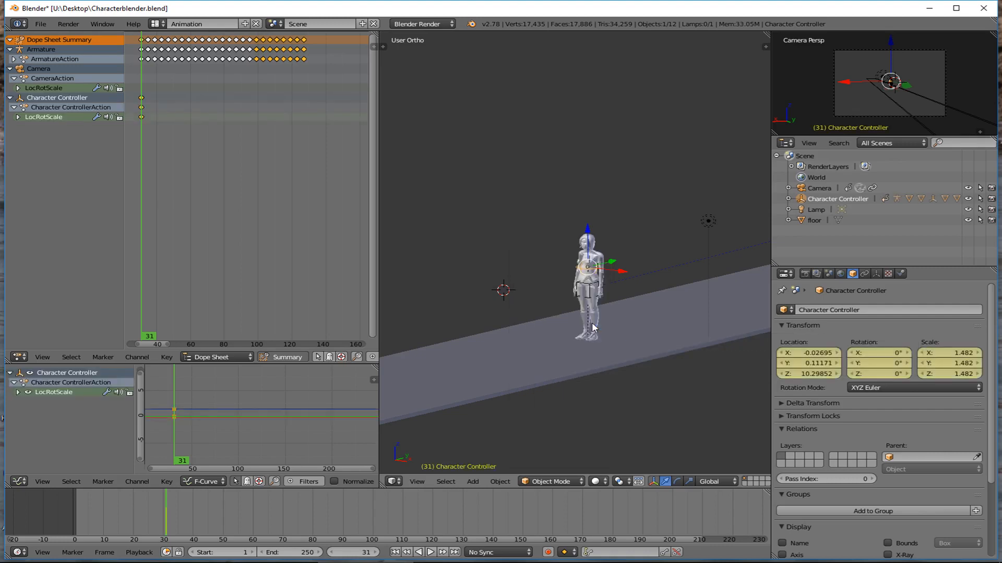
pyautogui.moveTo(92, 43)
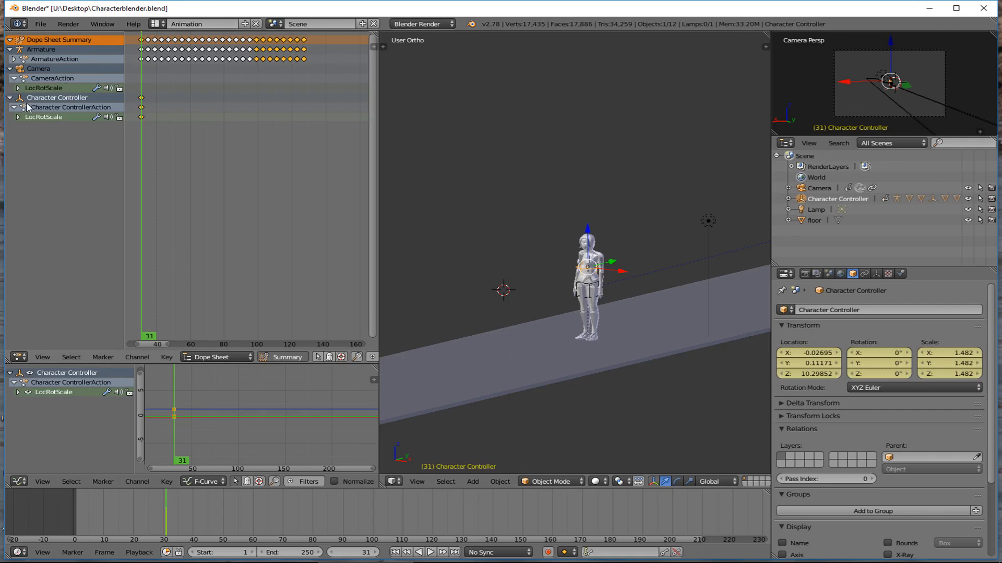
pyautogui.click(16, 117)
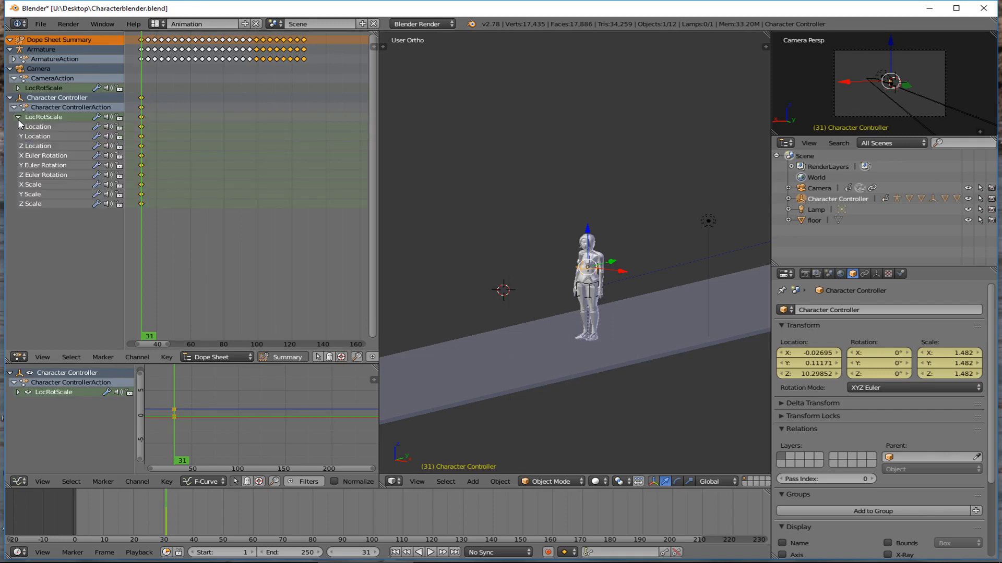
pyautogui.click(16, 117)
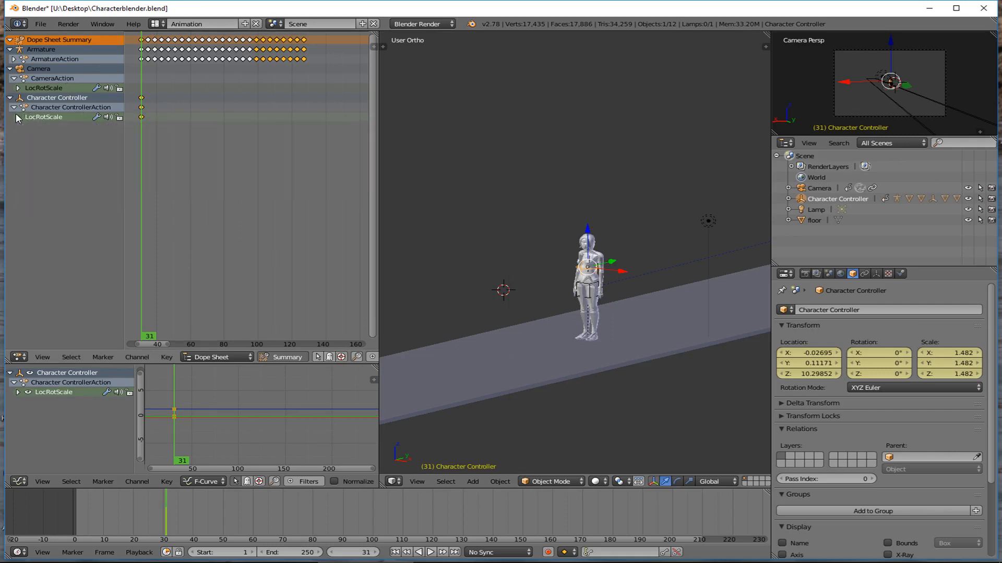
pyautogui.click(9, 98)
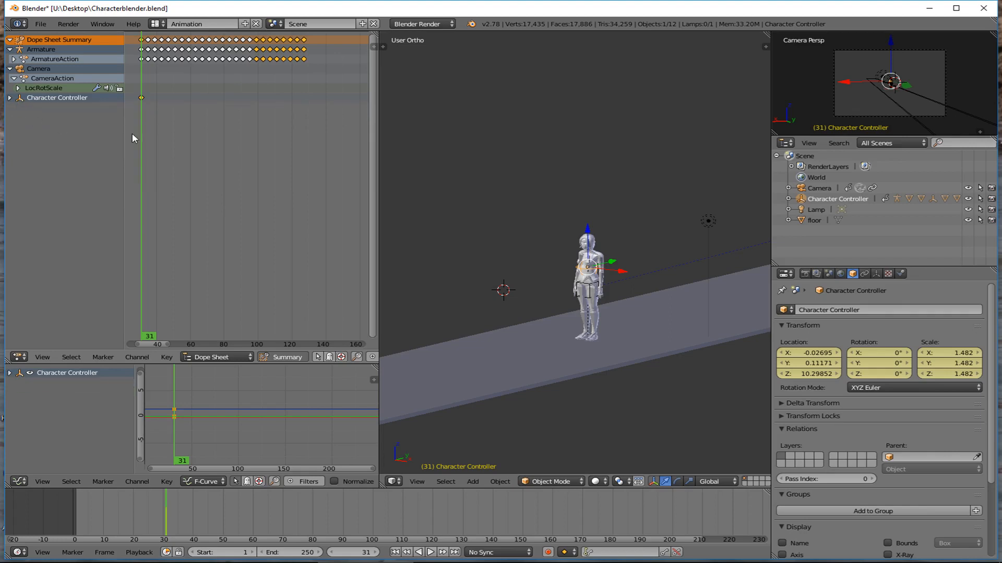
pyautogui.moveTo(339, 472)
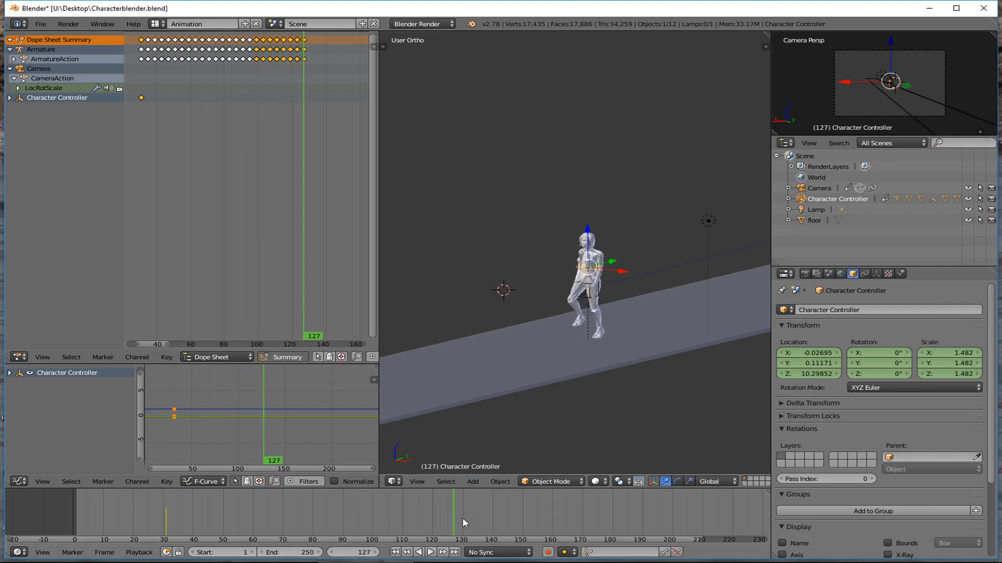
# Step: At frame 130, slide the controller forward along the floor to Y about -32.84 and key LocRotScale
pyautogui.click(430, 553)
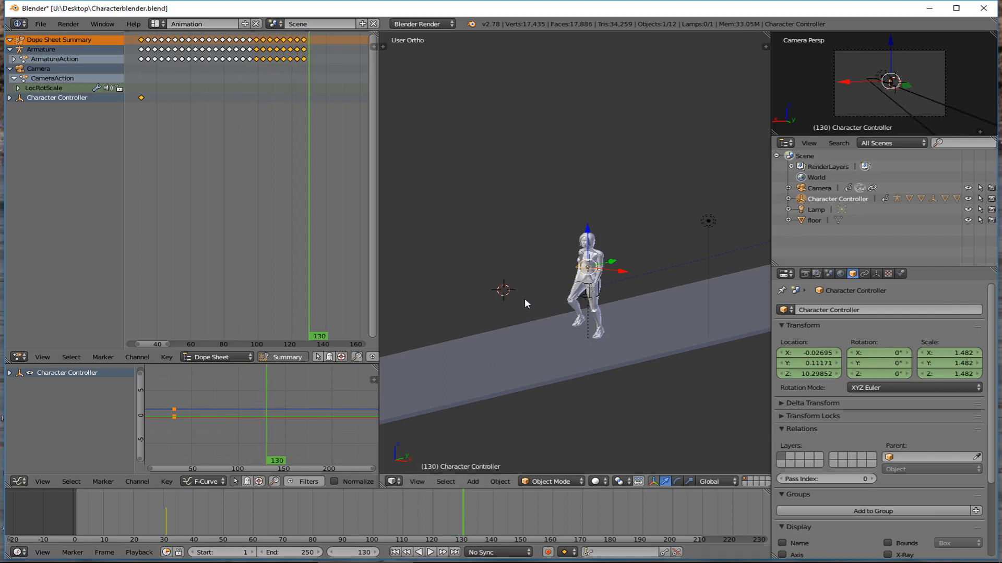
pyautogui.moveTo(588, 271); pyautogui.dragTo(470, 301)
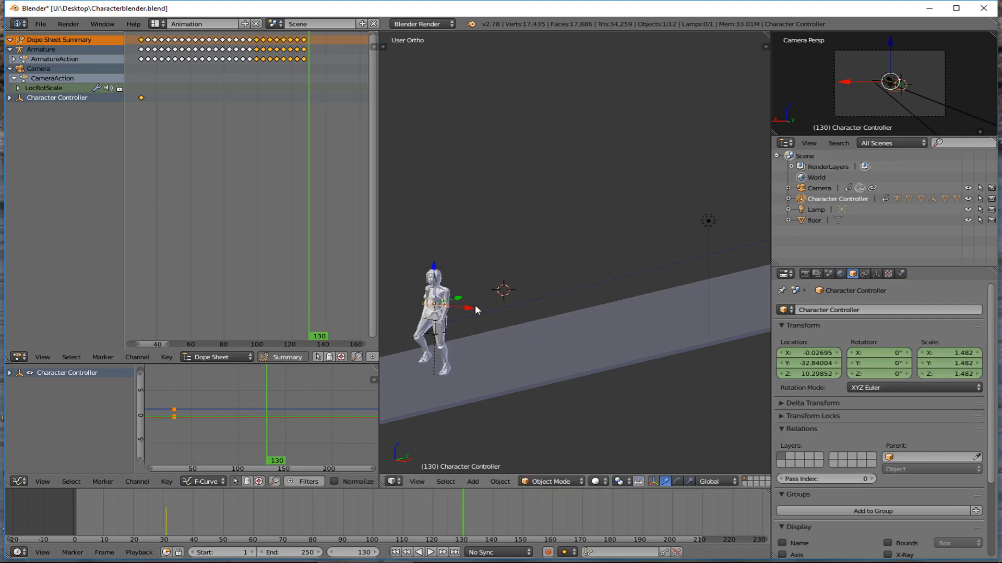
pyautogui.press('I')
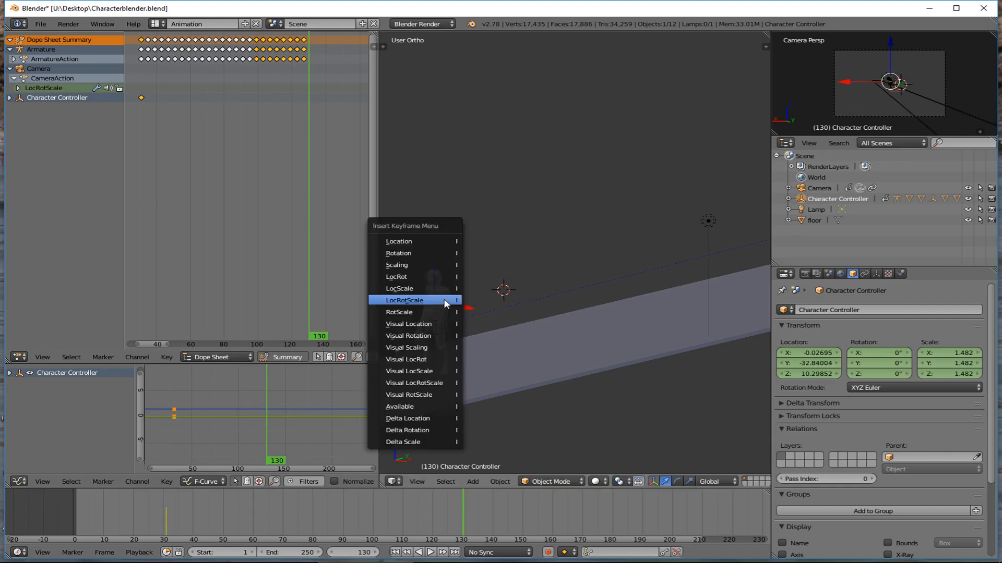
pyautogui.click(405, 300)
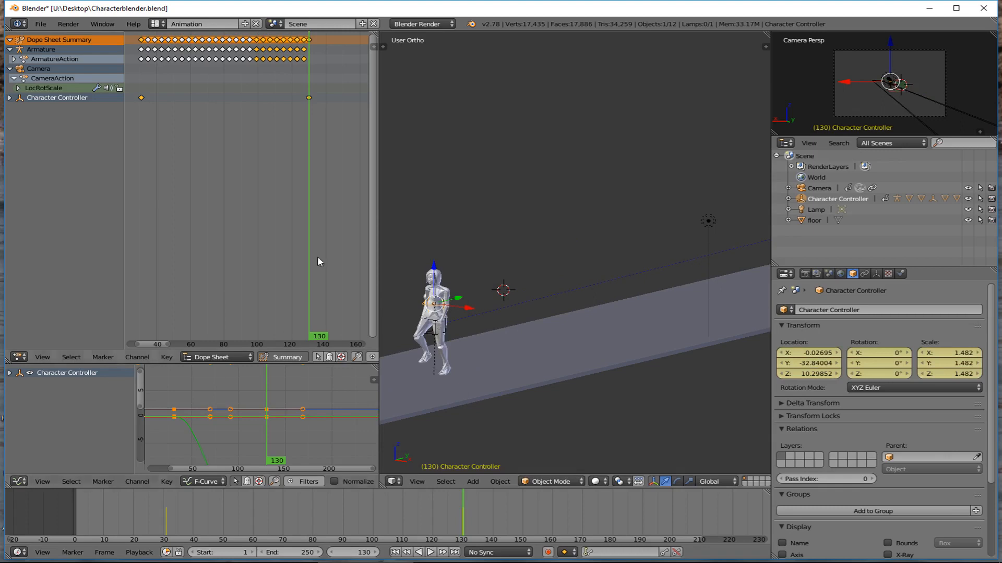
pyautogui.moveTo(302, 107)
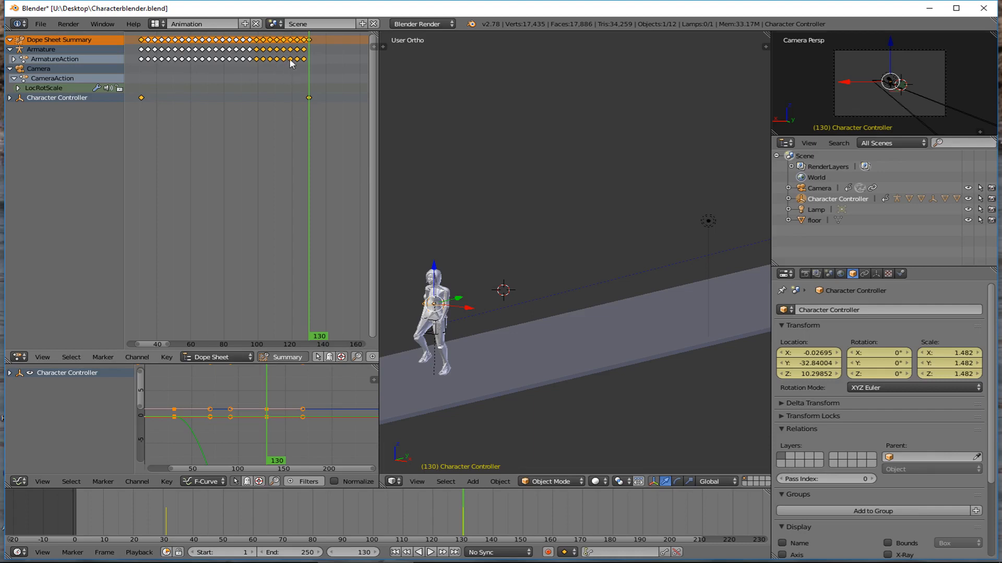
pyautogui.moveTo(284, 67)
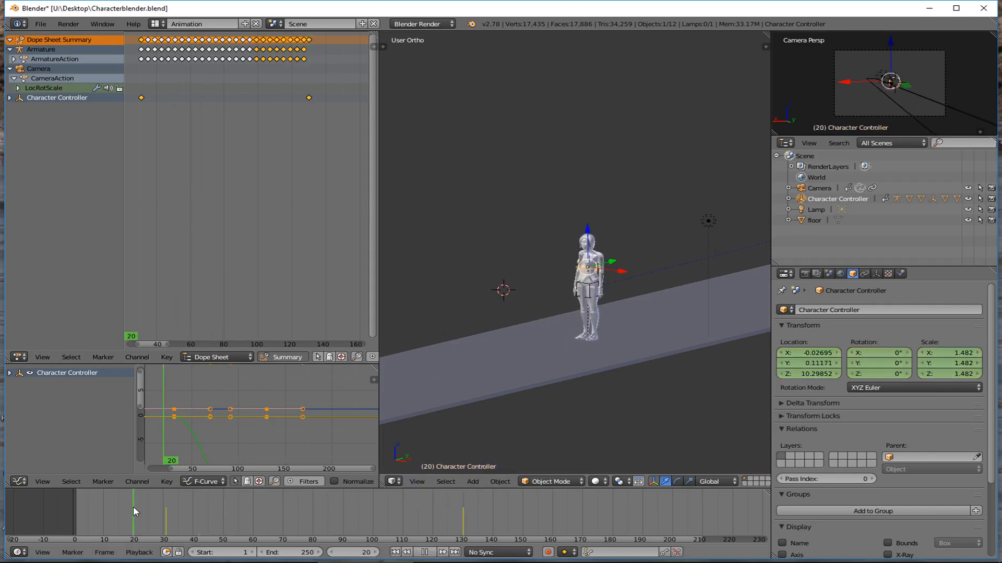
pyautogui.click(429, 552)
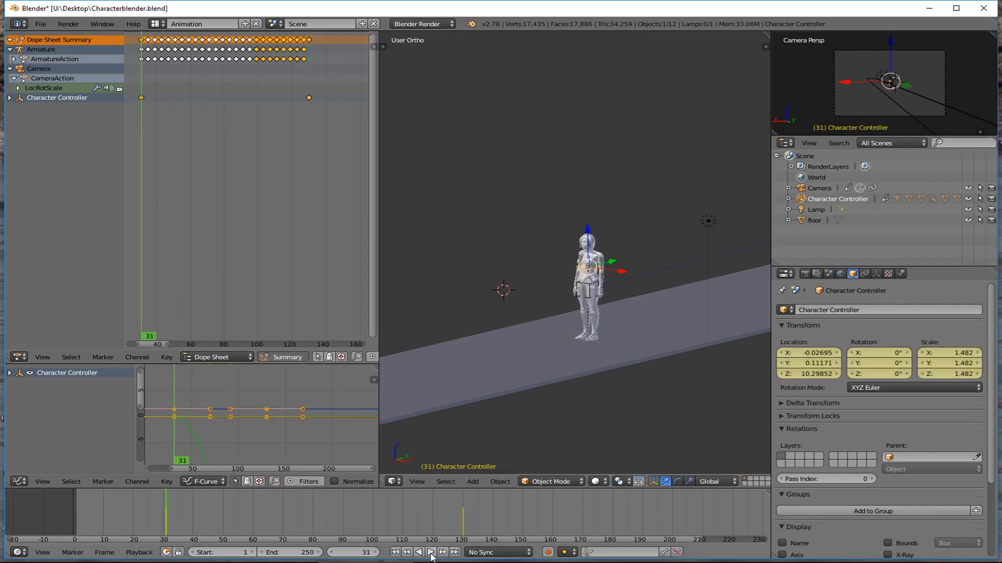
pyautogui.click(431, 552)
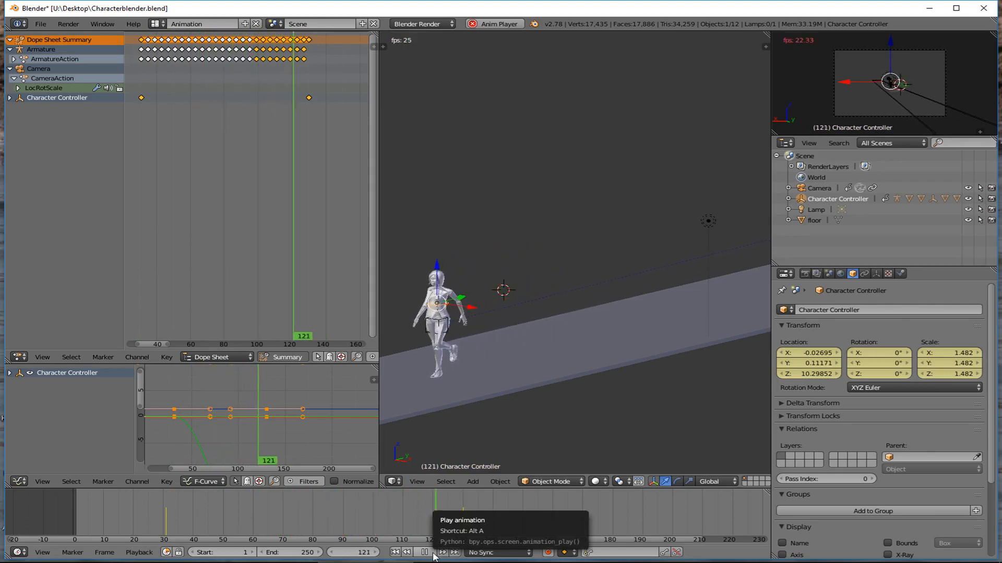
pyautogui.click(418, 553)
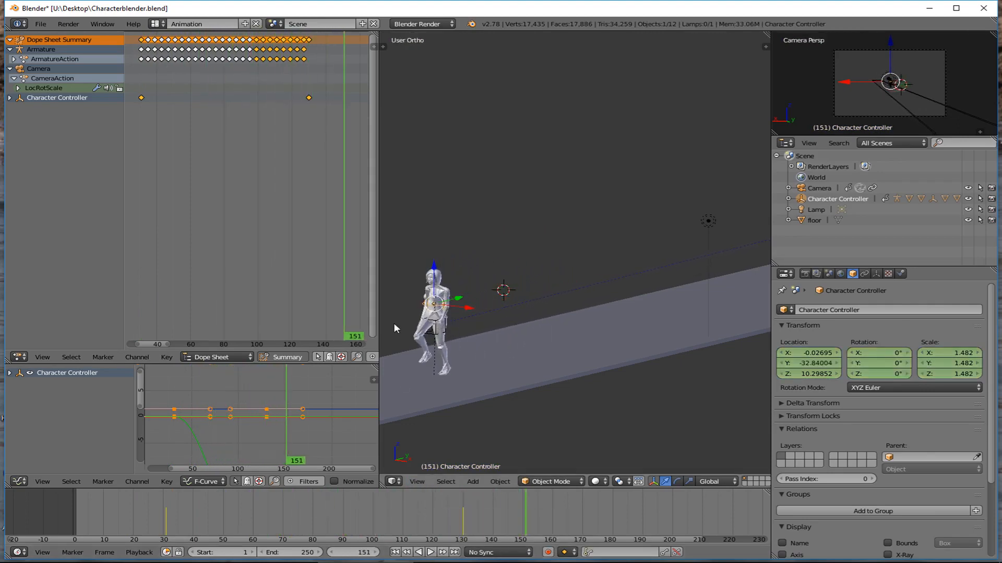
pyautogui.moveTo(251, 434)
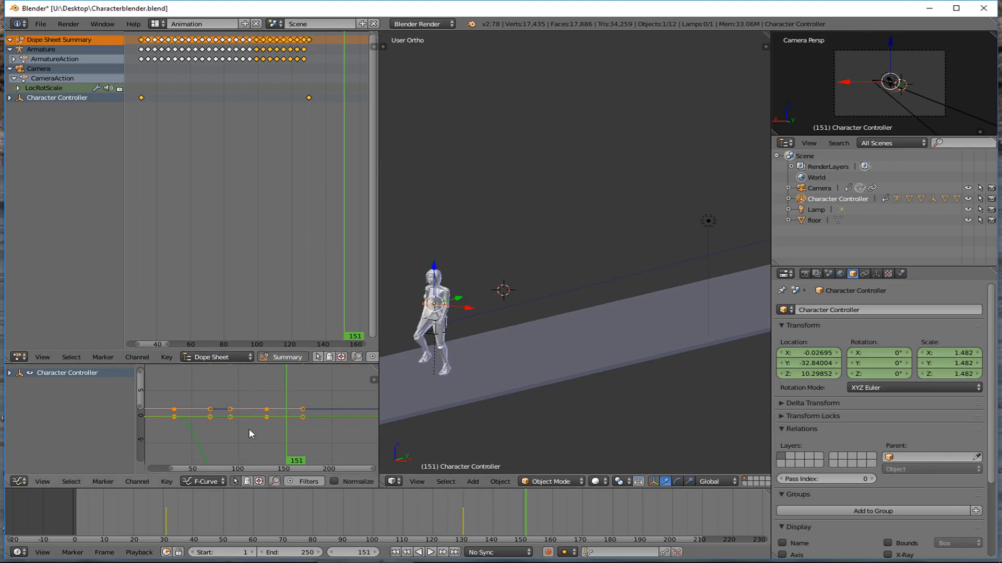
pyautogui.moveTo(324, 441)
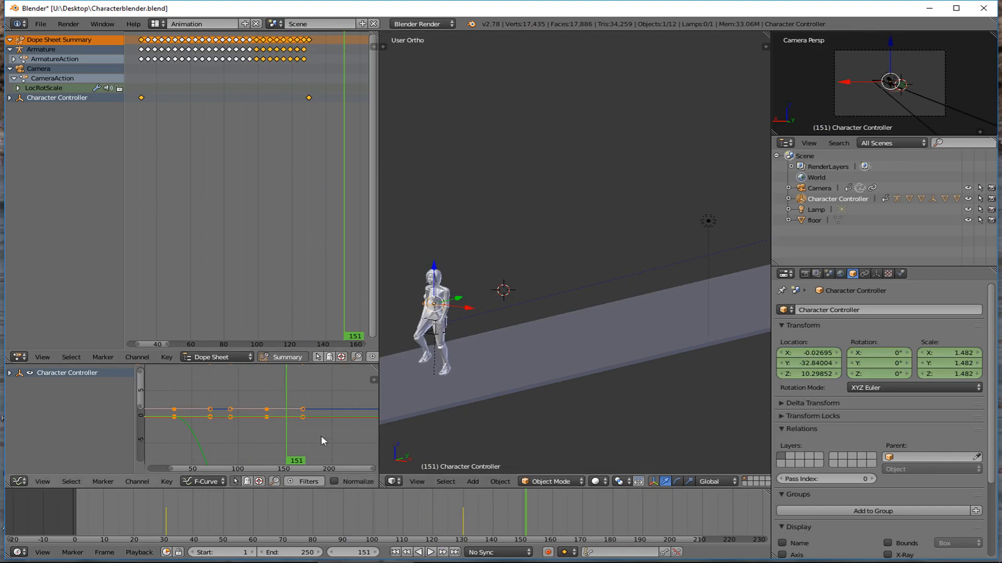
pyautogui.moveTo(428, 515)
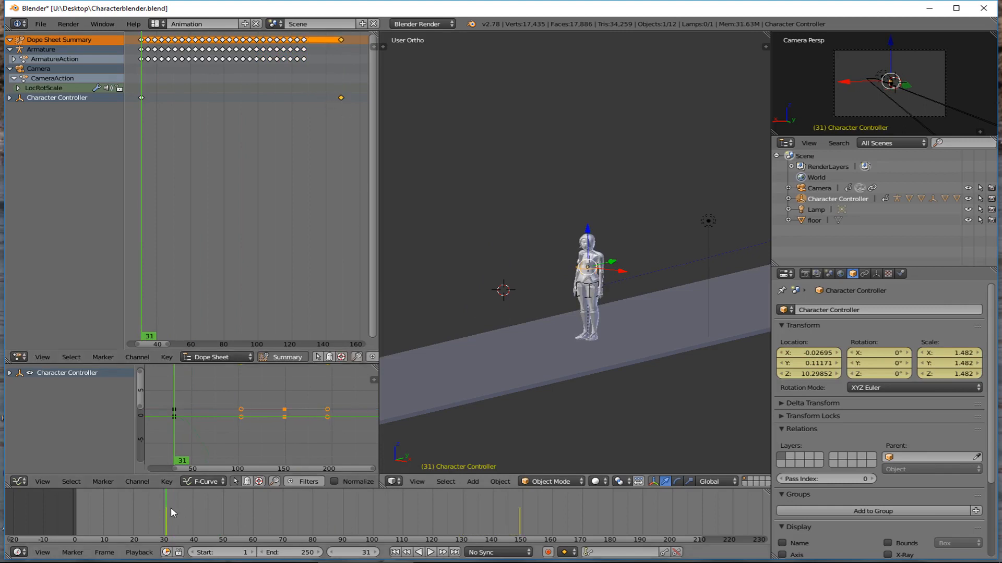
# Step: Return near the walk's start and play back the slower walk with the end keyframe at frame 150
pyautogui.click(442, 552)
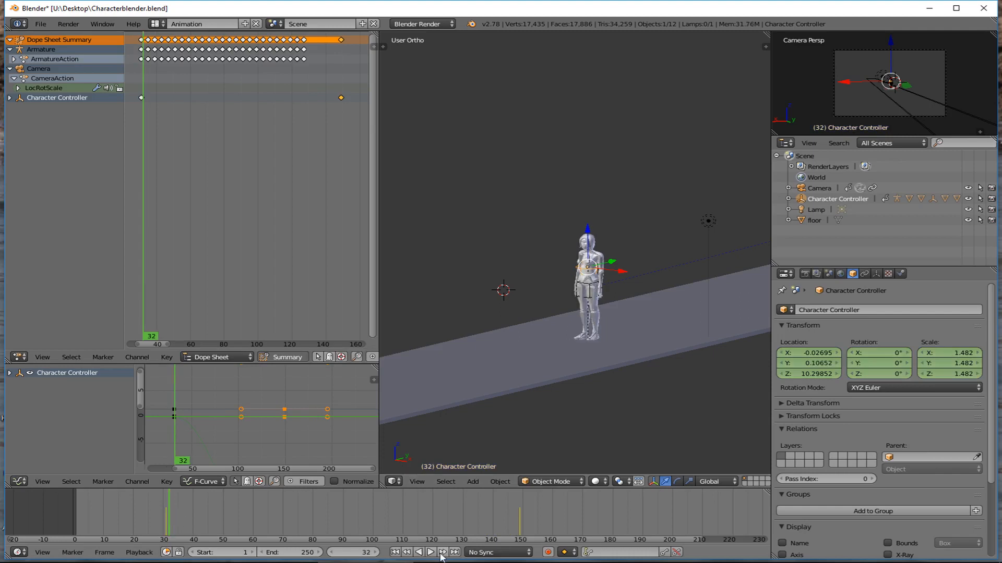
pyautogui.click(430, 552)
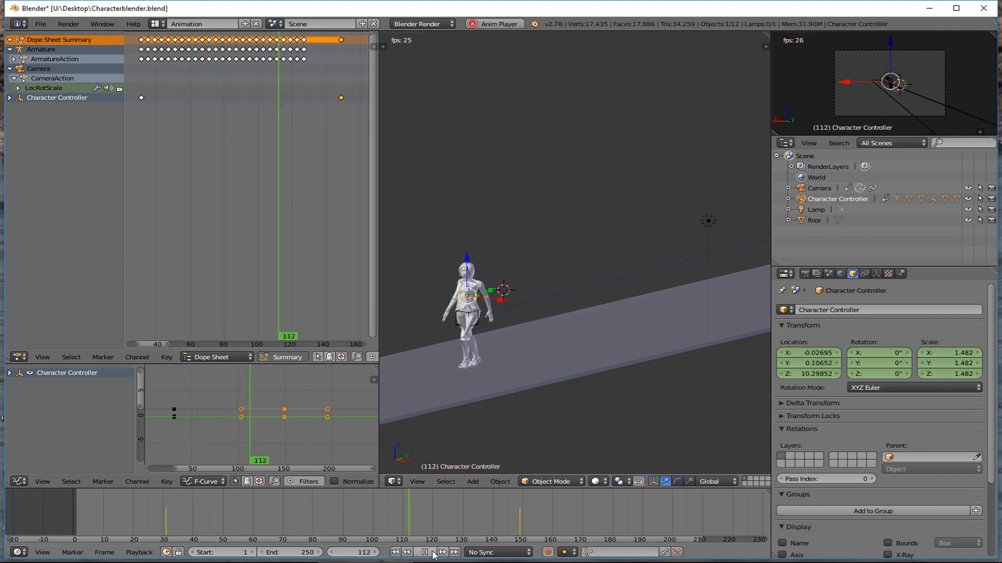
pyautogui.click(423, 552)
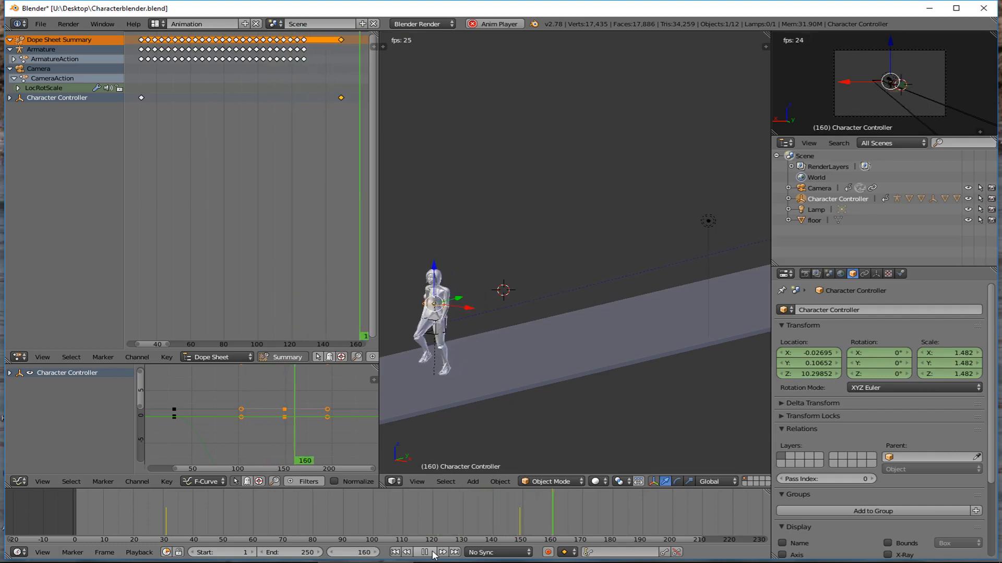
pyautogui.click(433, 552)
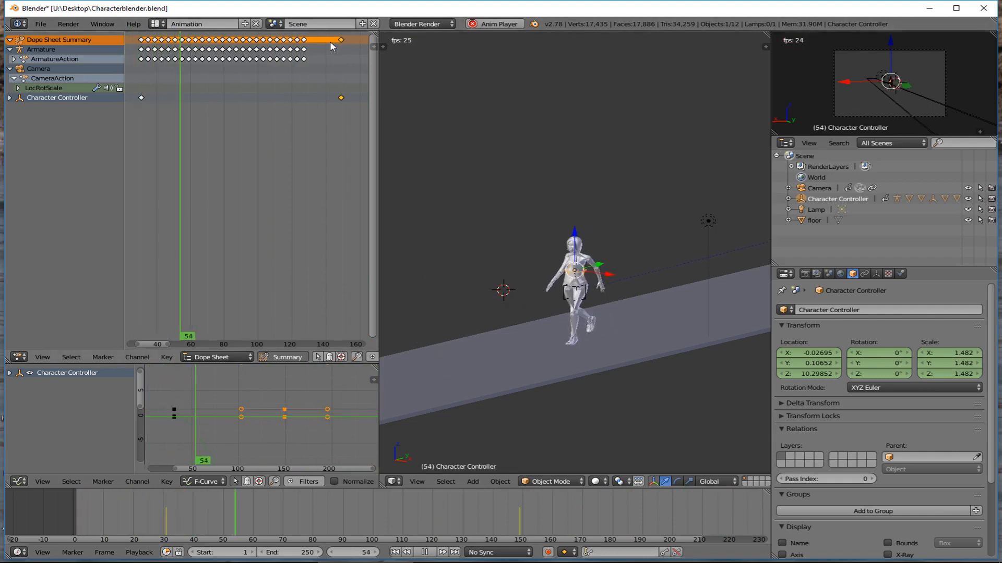
pyautogui.click(420, 553)
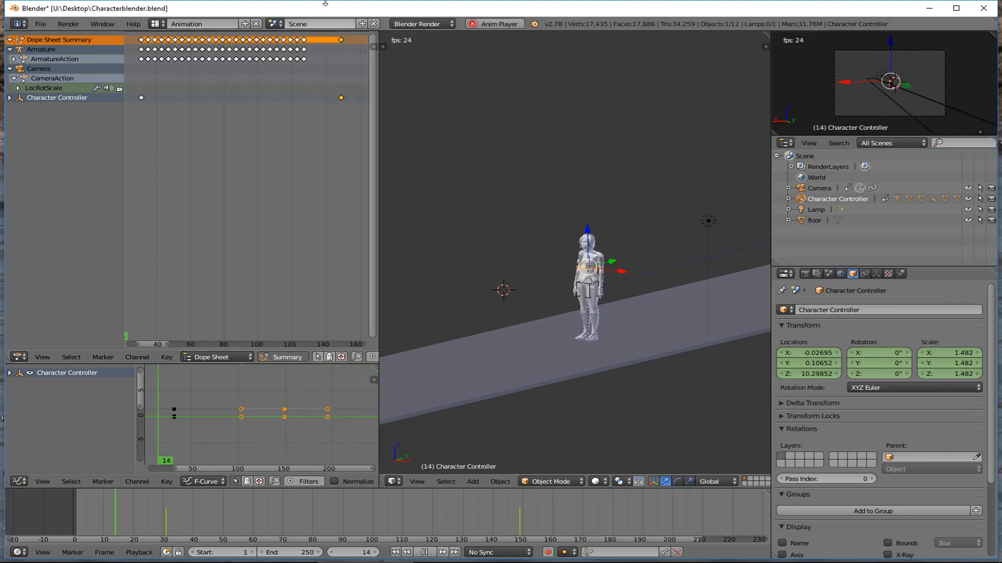
pyautogui.click(437, 552)
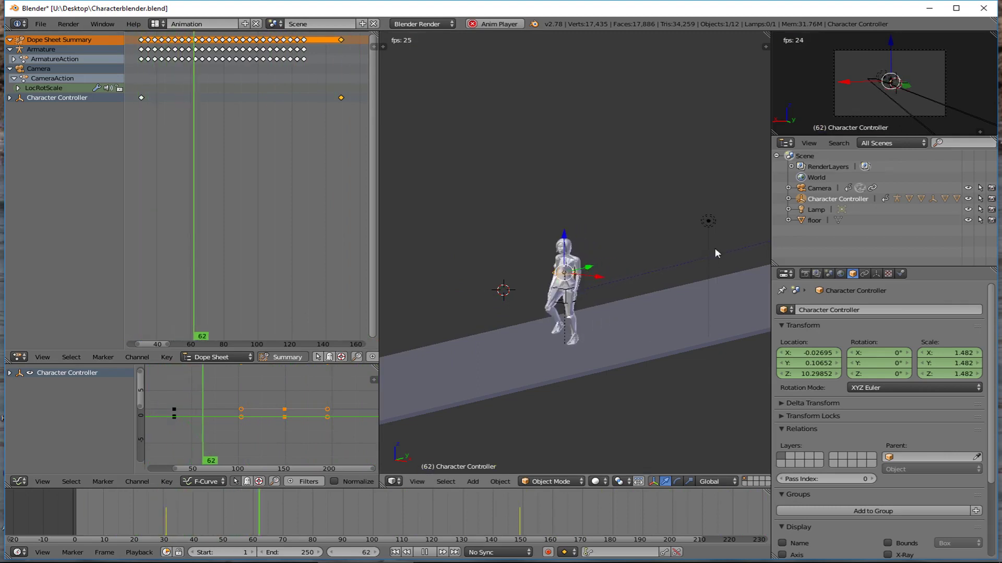